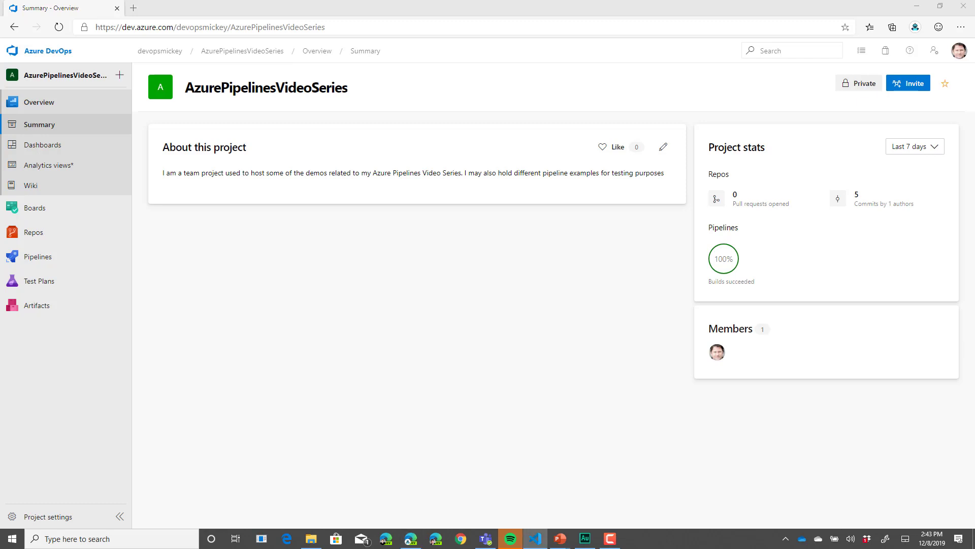
{"action": "mouse_move", "coordinate": [600, 250]}
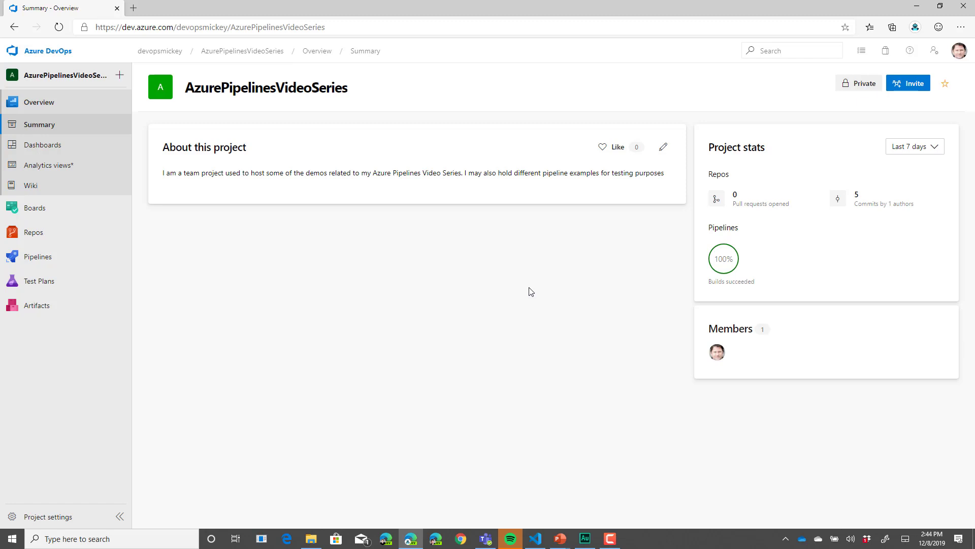
{"action": "mouse_move", "coordinate": [34, 232]}
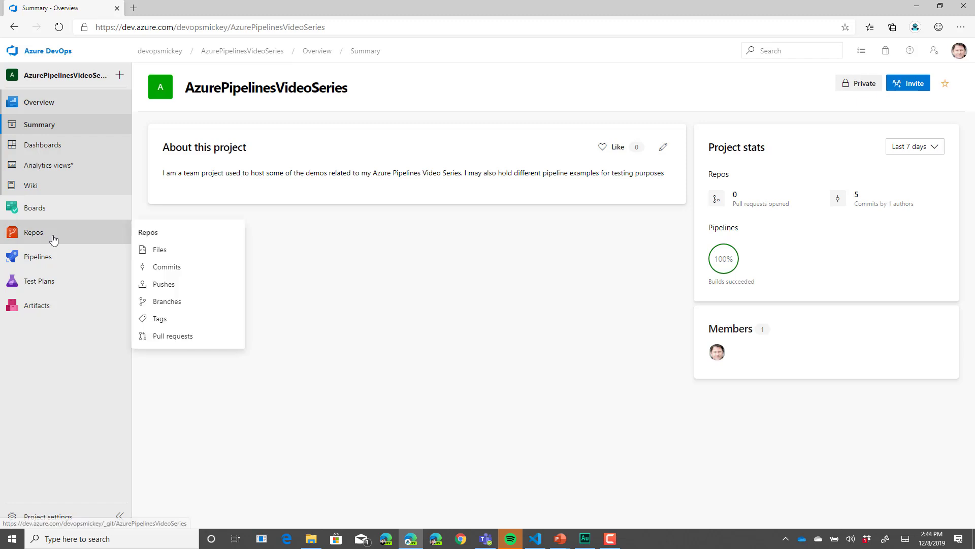
Open Repos > Files to list the repository's files on master
{"action": "left_click", "coordinate": [160, 249]}
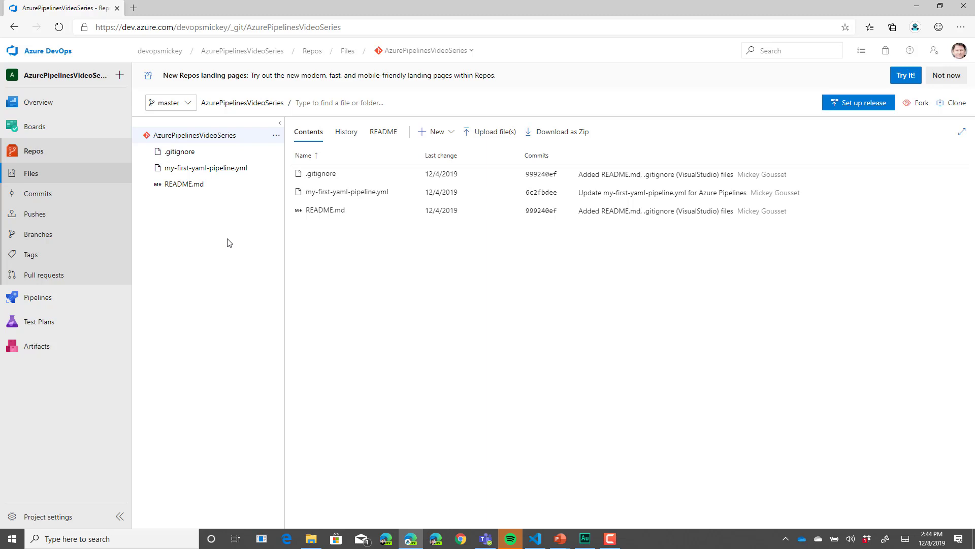
{"action": "mouse_move", "coordinate": [58, 250]}
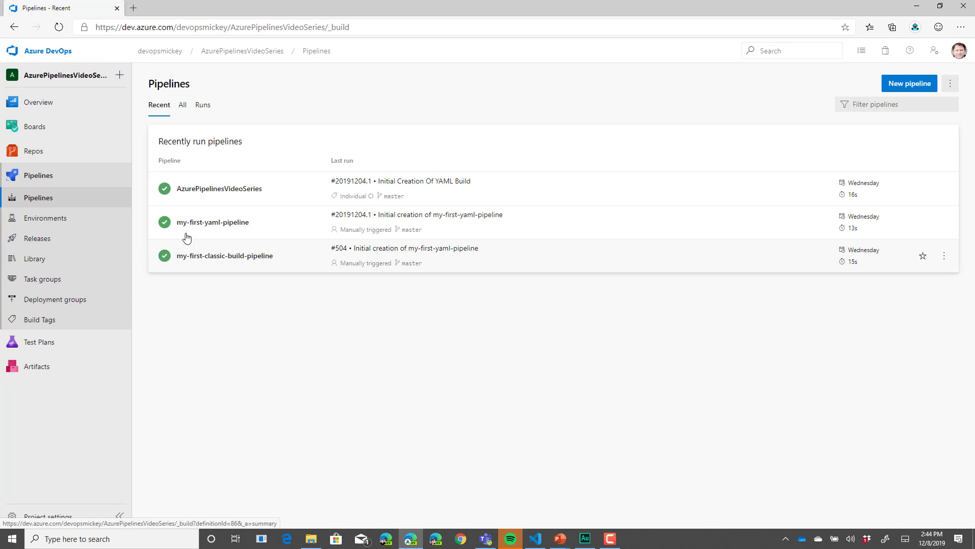
{"action": "mouse_move", "coordinate": [278, 199]}
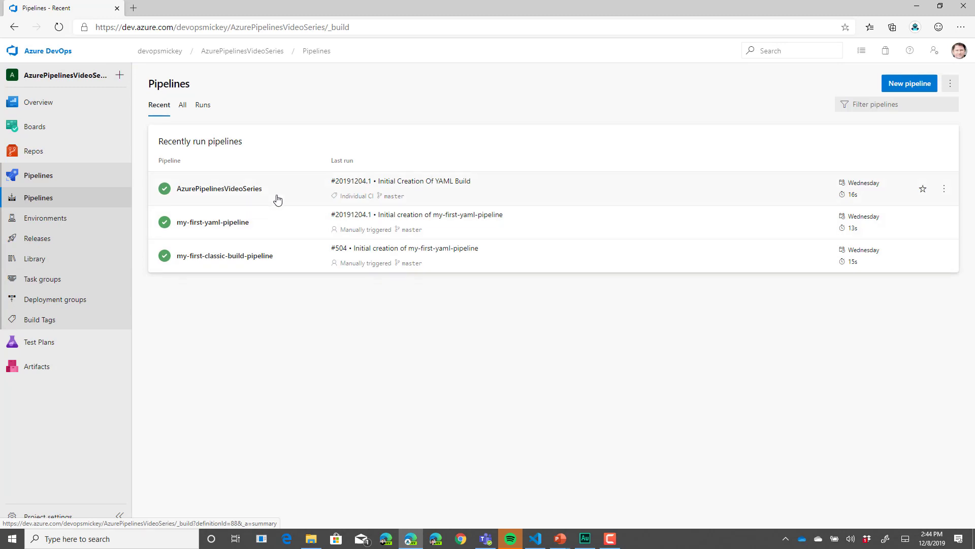
{"action": "mouse_move", "coordinate": [40, 180]}
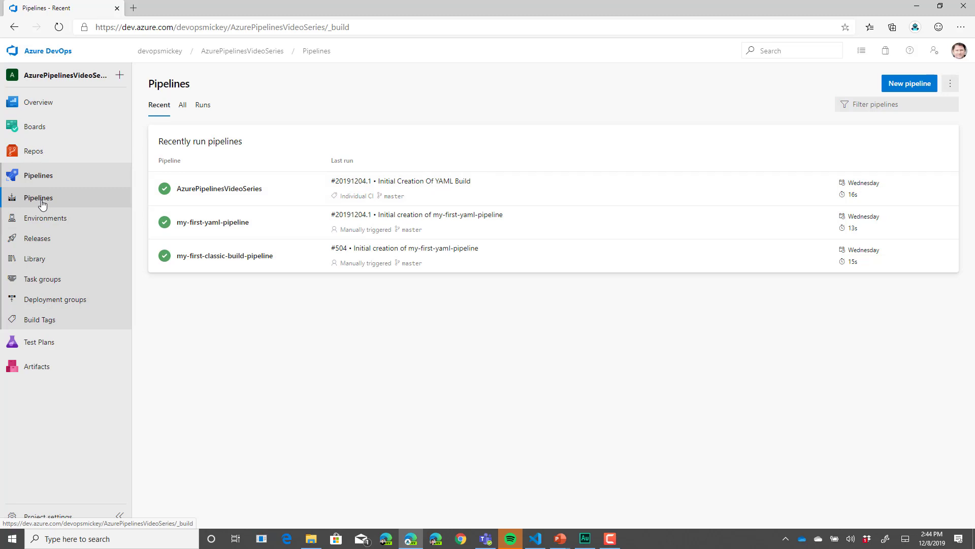
{"action": "mouse_move", "coordinate": [36, 242]}
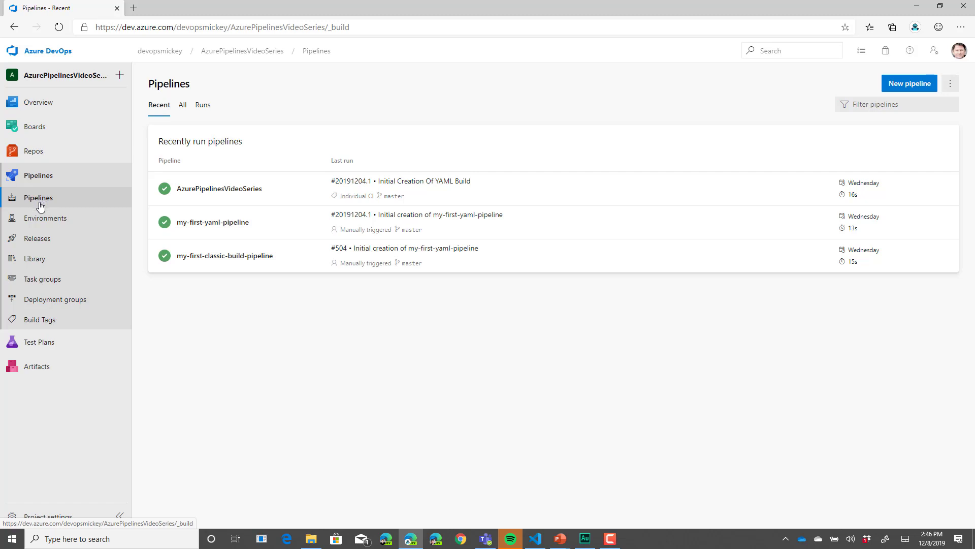
{"action": "mouse_move", "coordinate": [42, 224]}
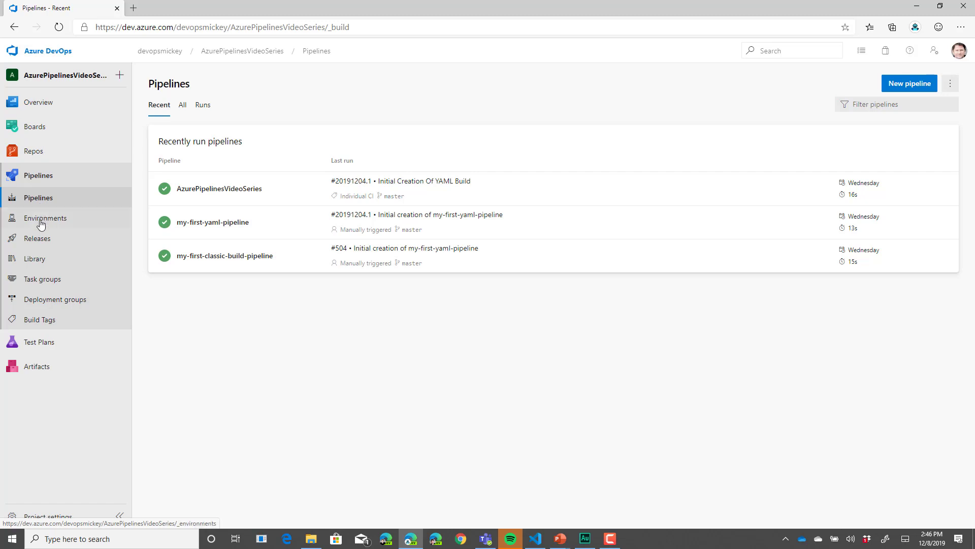
{"action": "mouse_move", "coordinate": [42, 216]}
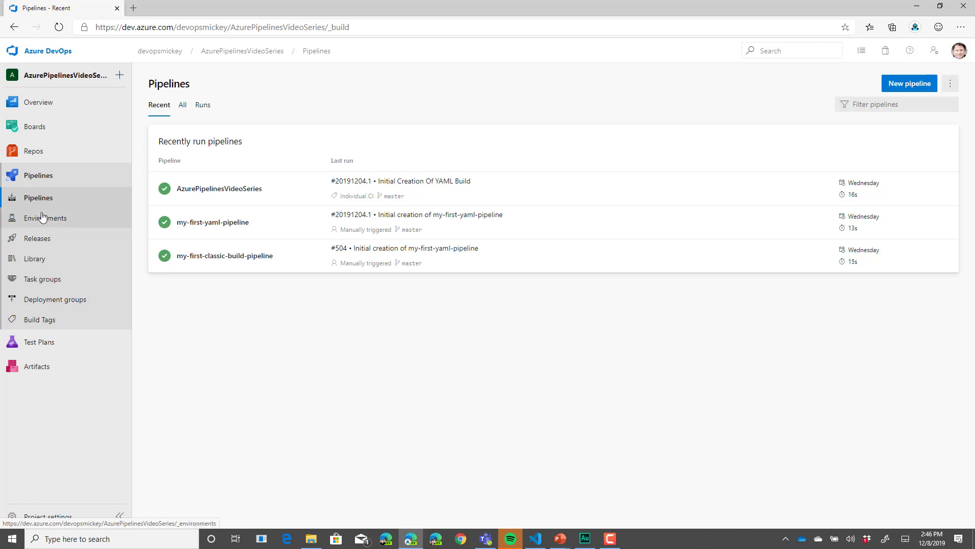
{"action": "mouse_move", "coordinate": [40, 242]}
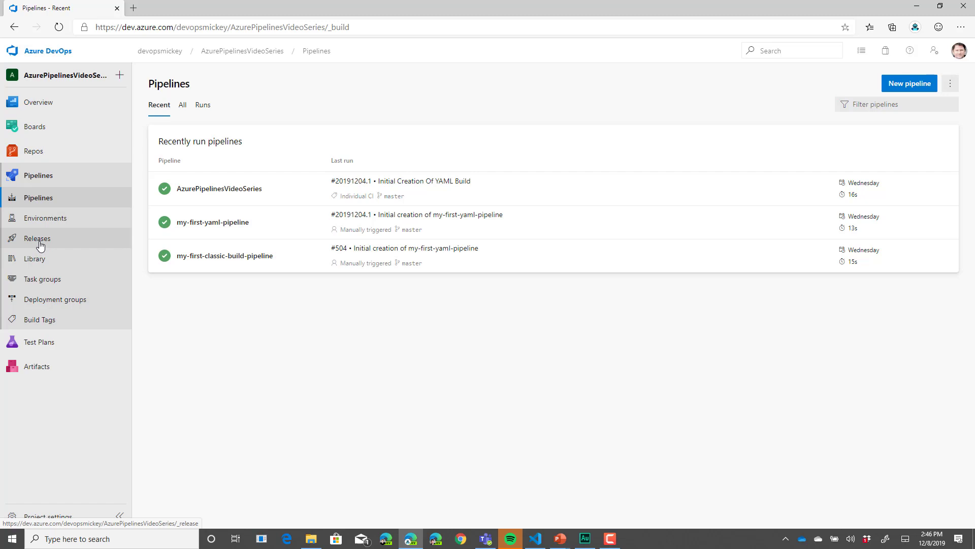
{"action": "mouse_move", "coordinate": [36, 238]}
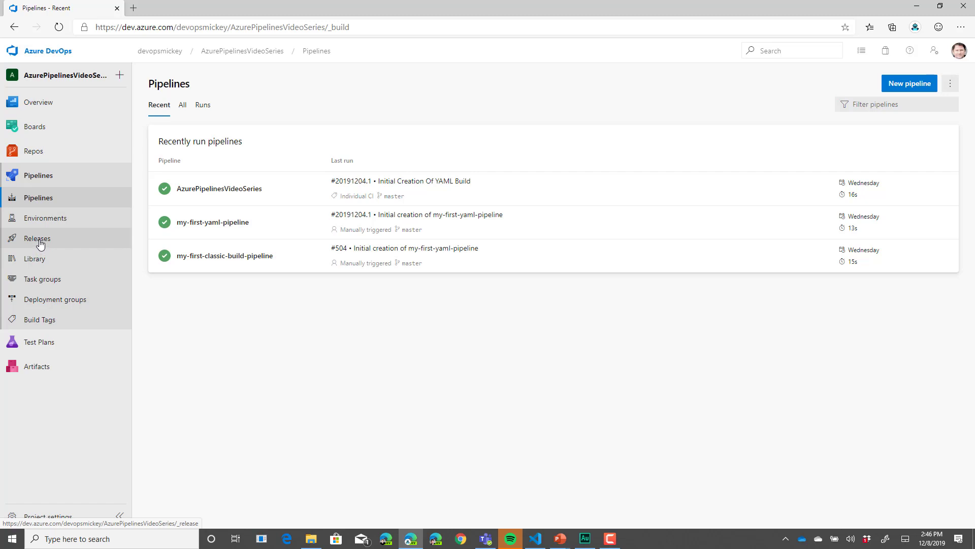
{"action": "mouse_move", "coordinate": [263, 192]}
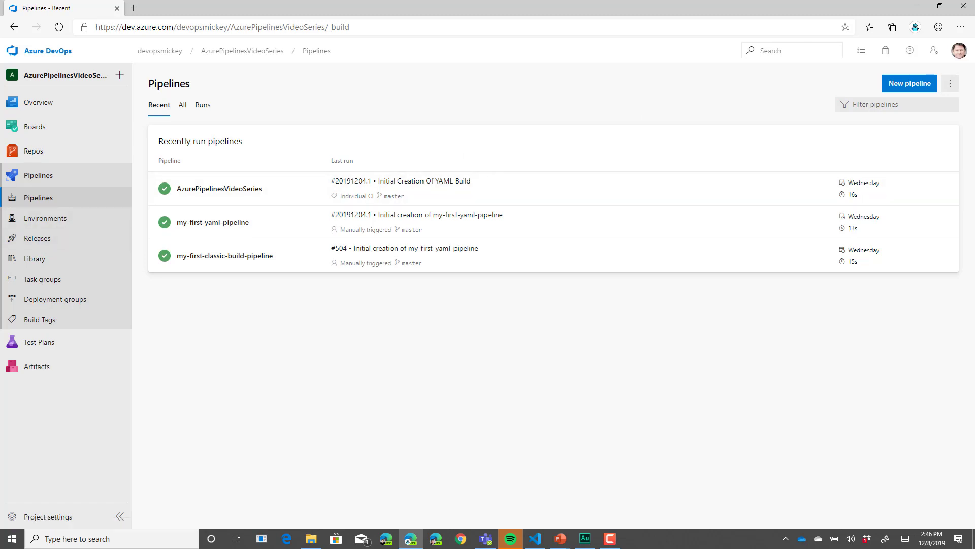
{"action": "mouse_move", "coordinate": [478, 129]}
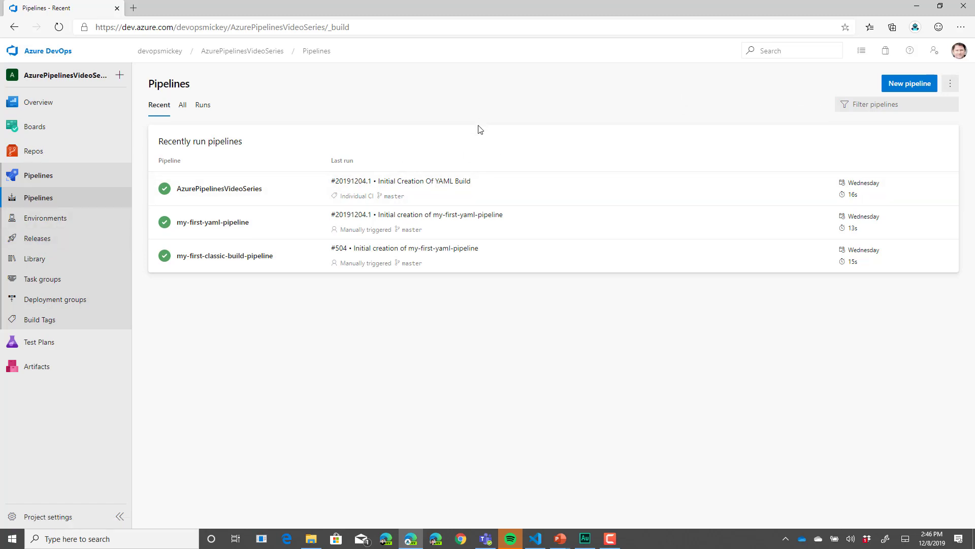
{"action": "mouse_move", "coordinate": [476, 156]}
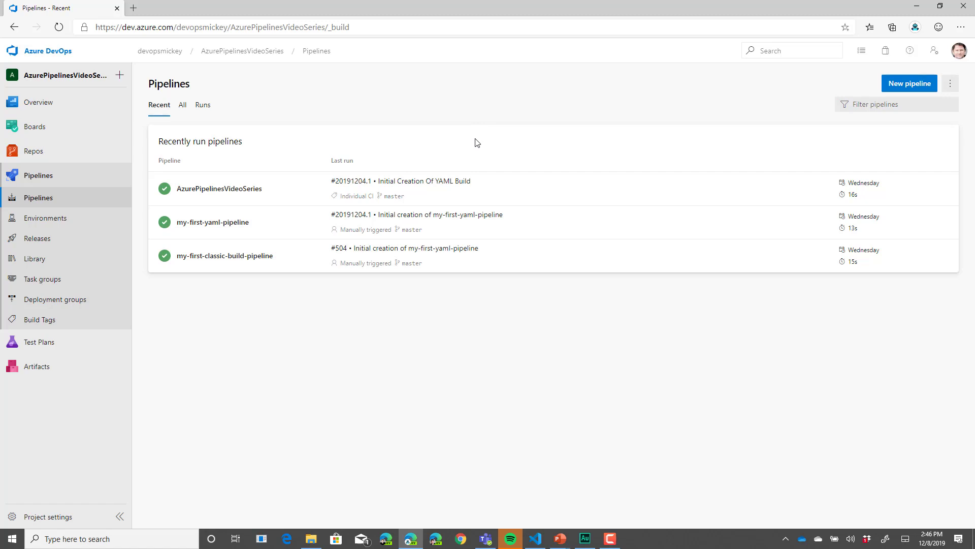
{"action": "mouse_move", "coordinate": [911, 85]}
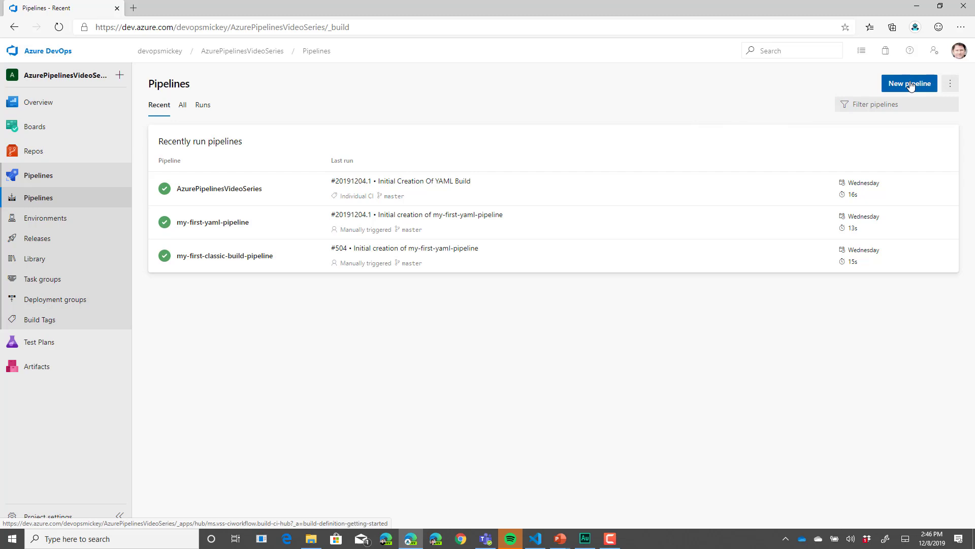
Begin a new pipeline from the Pipelines page to reach the code-source choices
{"action": "left_click", "coordinate": [909, 83]}
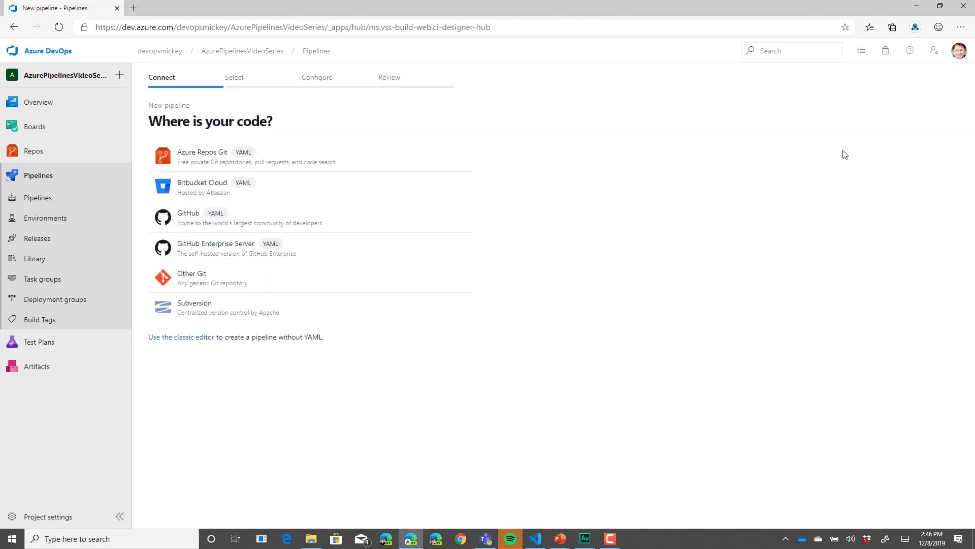
{"action": "mouse_move", "coordinate": [691, 266]}
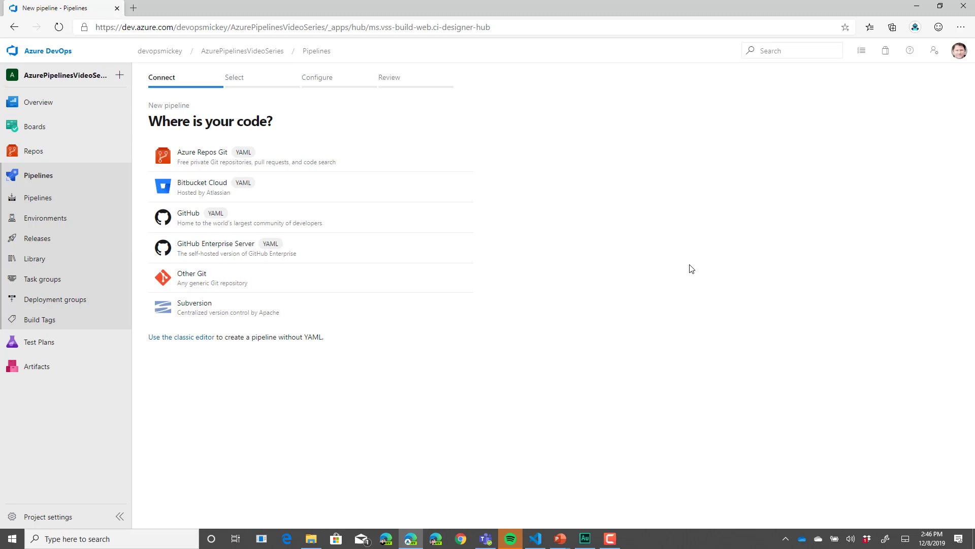
{"action": "mouse_move", "coordinate": [614, 298]}
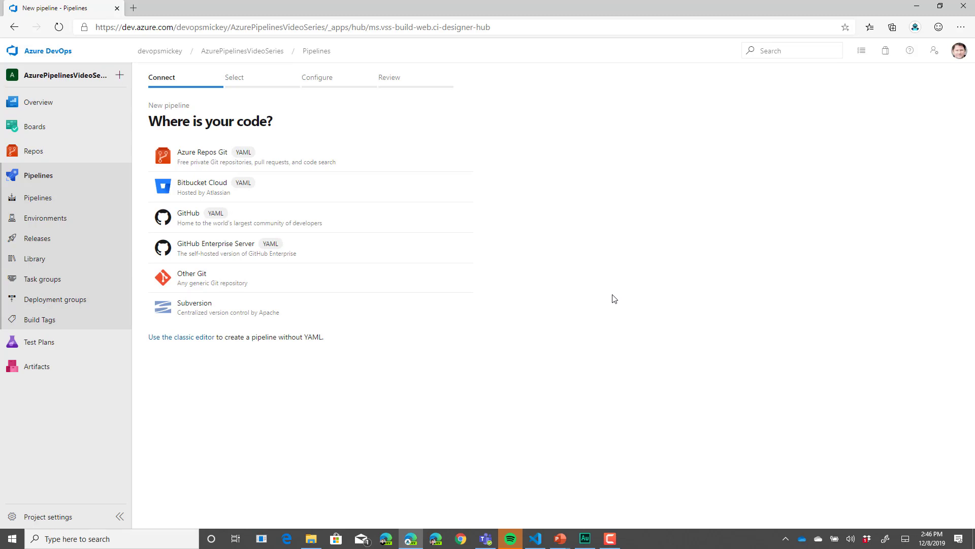
{"action": "mouse_move", "coordinate": [609, 298]}
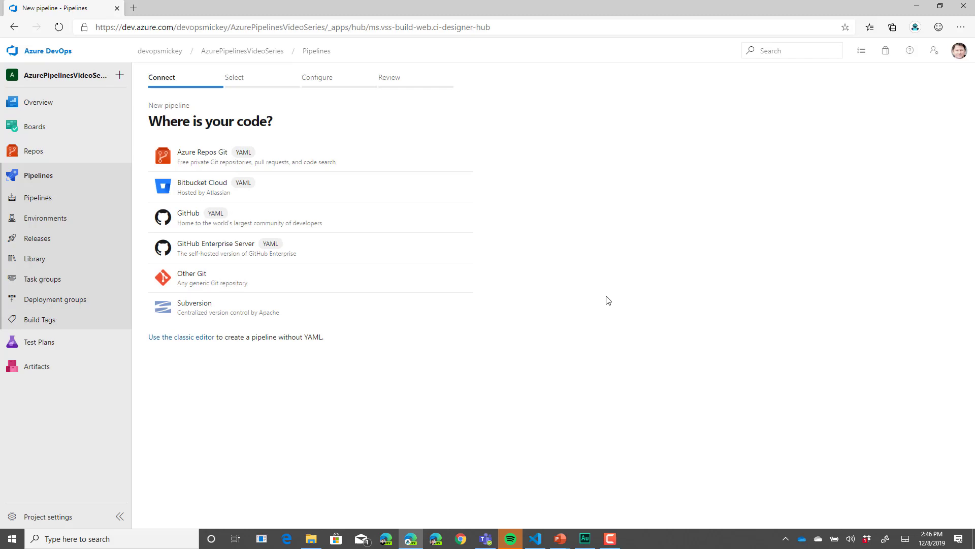
{"action": "mouse_move", "coordinate": [599, 299]}
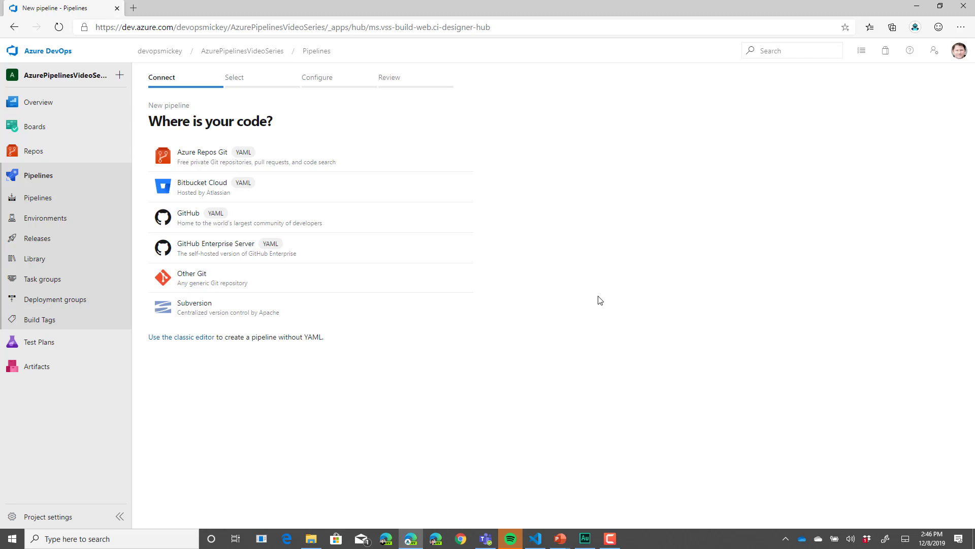
{"action": "mouse_move", "coordinate": [588, 303]}
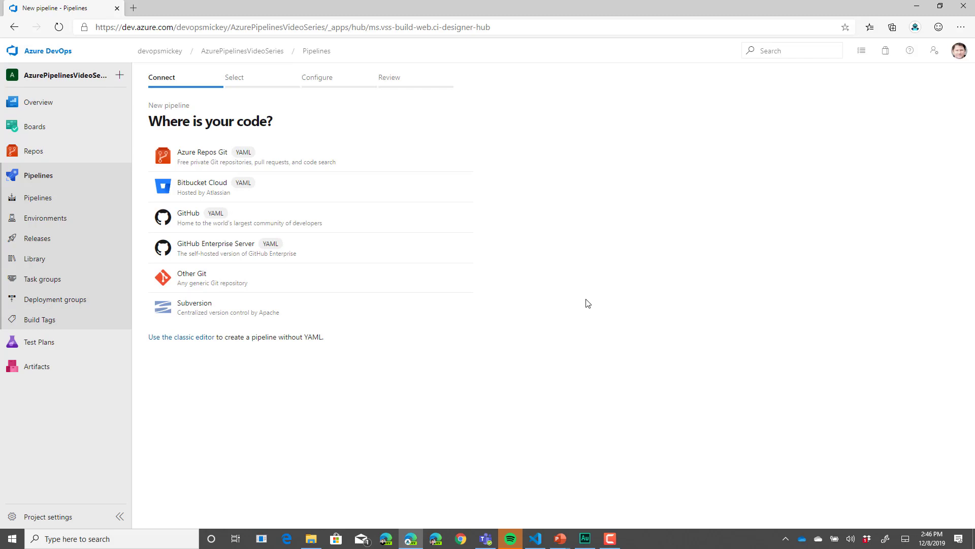
{"action": "mouse_move", "coordinate": [584, 303]}
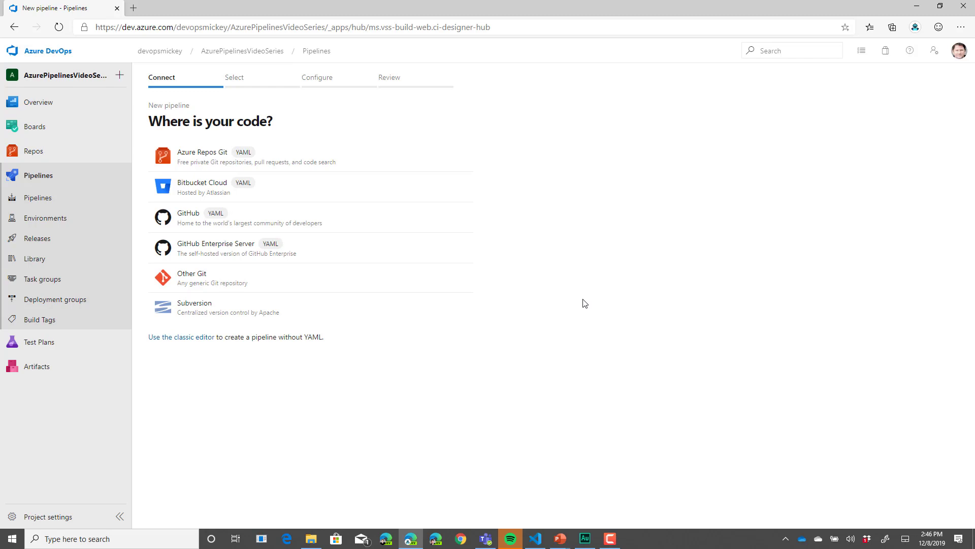
{"action": "mouse_move", "coordinate": [561, 300]}
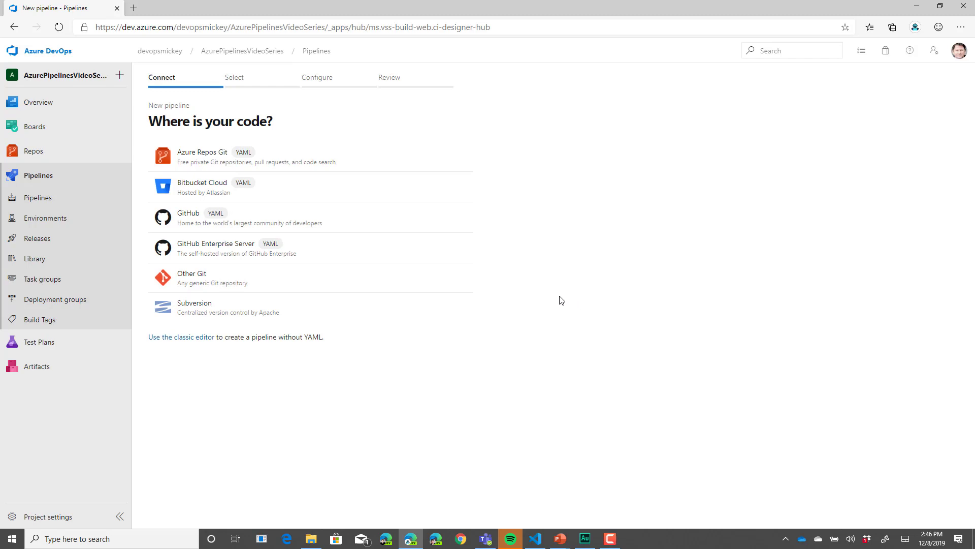
{"action": "mouse_move", "coordinate": [558, 299]}
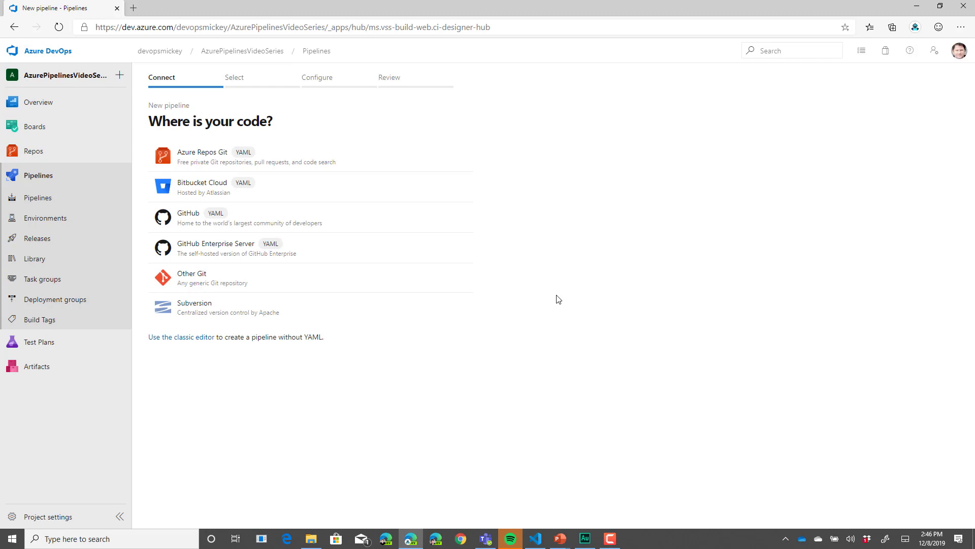
{"action": "mouse_move", "coordinate": [333, 197]}
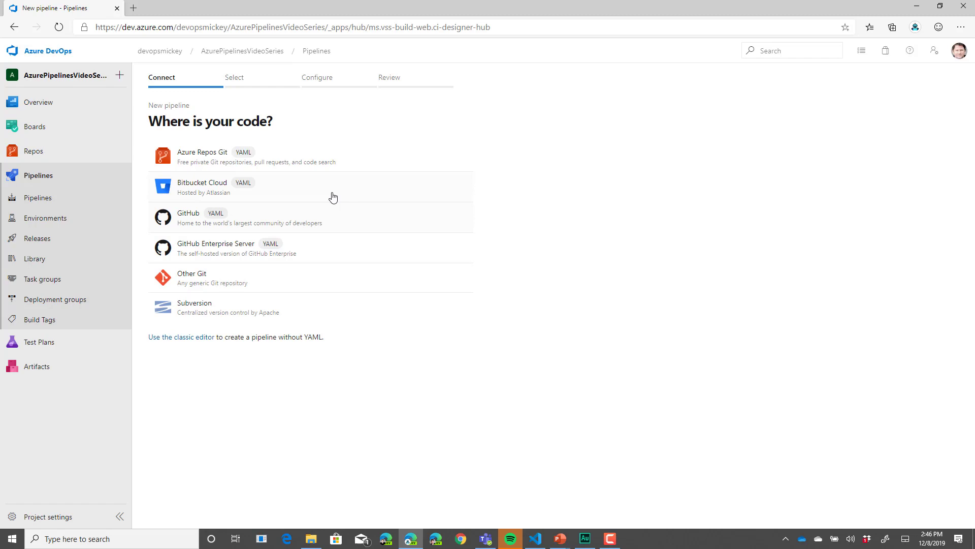
{"action": "mouse_move", "coordinate": [200, 158]}
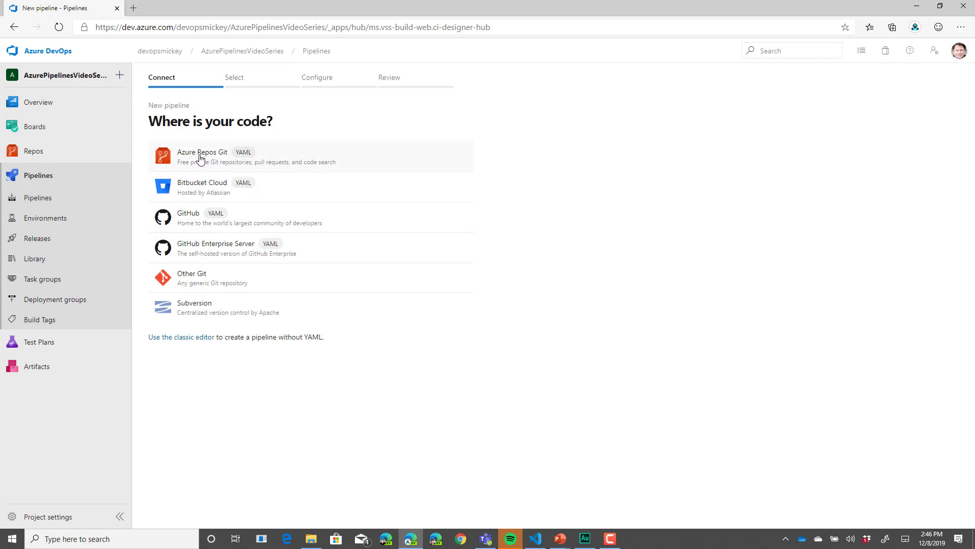
{"action": "left_click", "coordinate": [202, 157]}
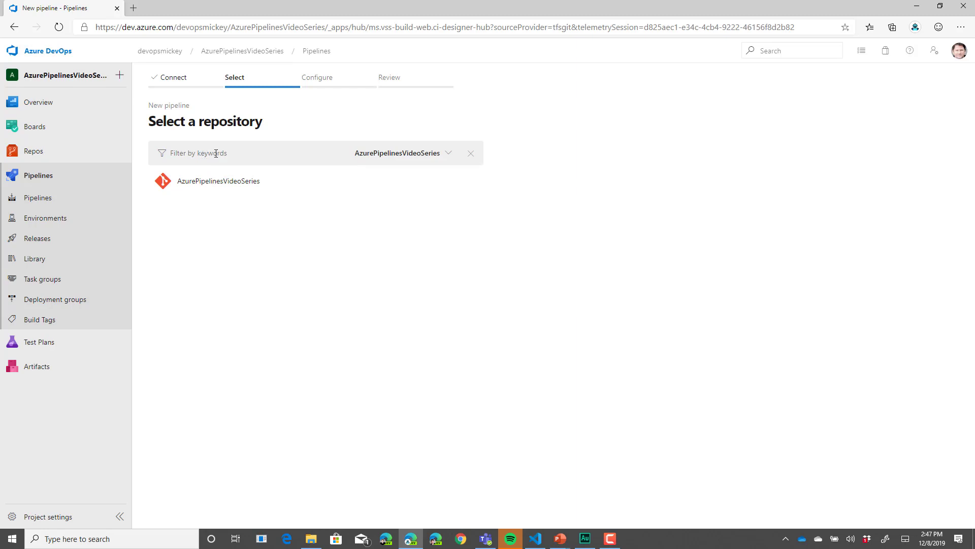
{"action": "mouse_move", "coordinate": [340, 217]}
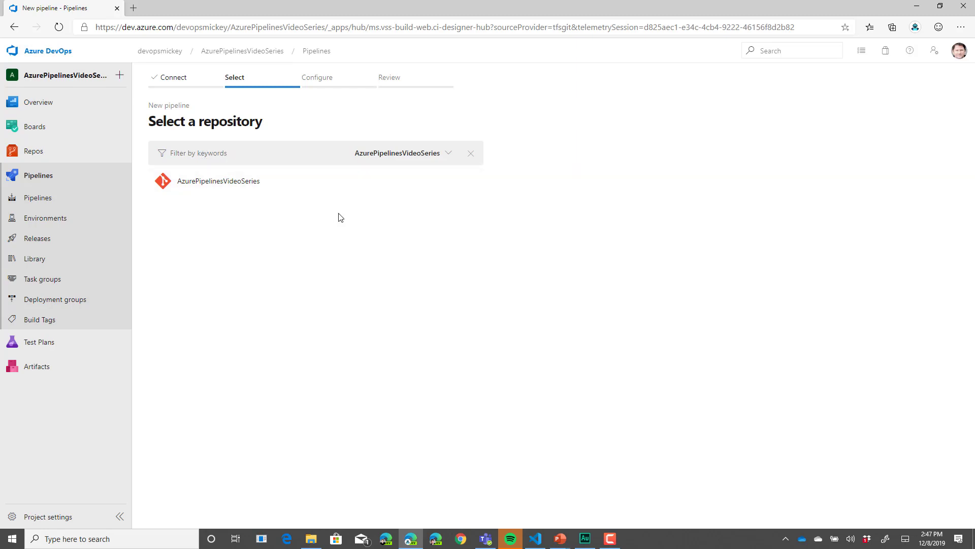
{"action": "mouse_move", "coordinate": [336, 228]}
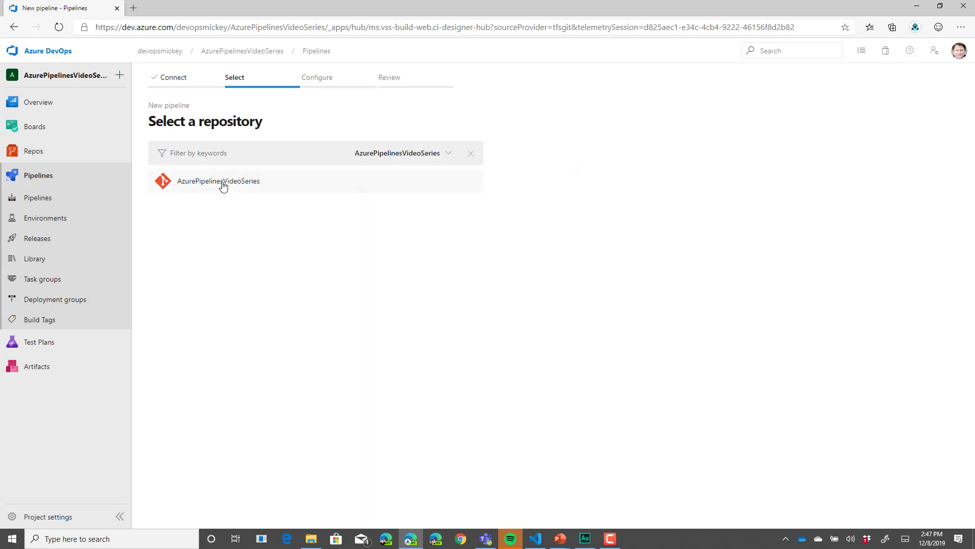
Select the AzurePipelinesVideoSeries repository as the pipeline's source
{"action": "left_click", "coordinate": [218, 181]}
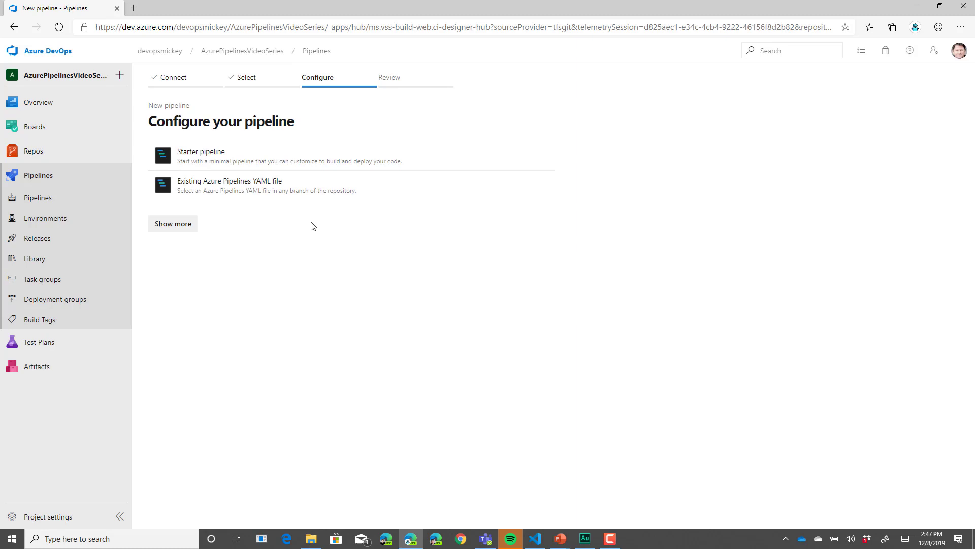
{"action": "mouse_move", "coordinate": [336, 235]}
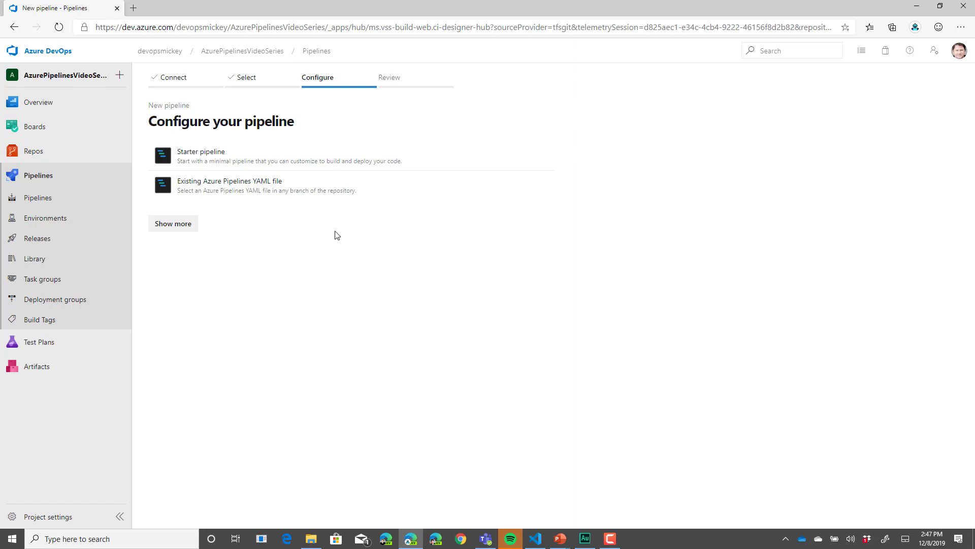
{"action": "mouse_move", "coordinate": [243, 161]}
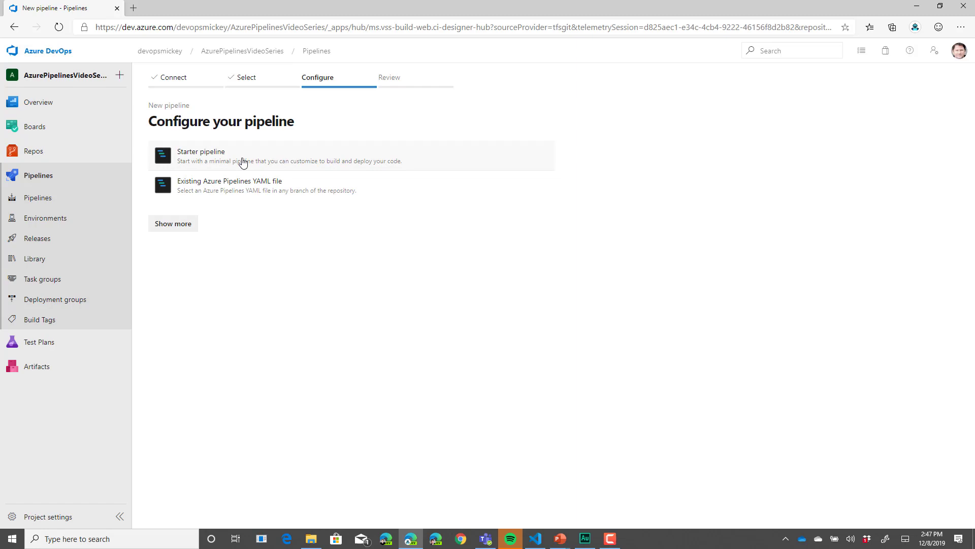
{"action": "mouse_move", "coordinate": [276, 205]}
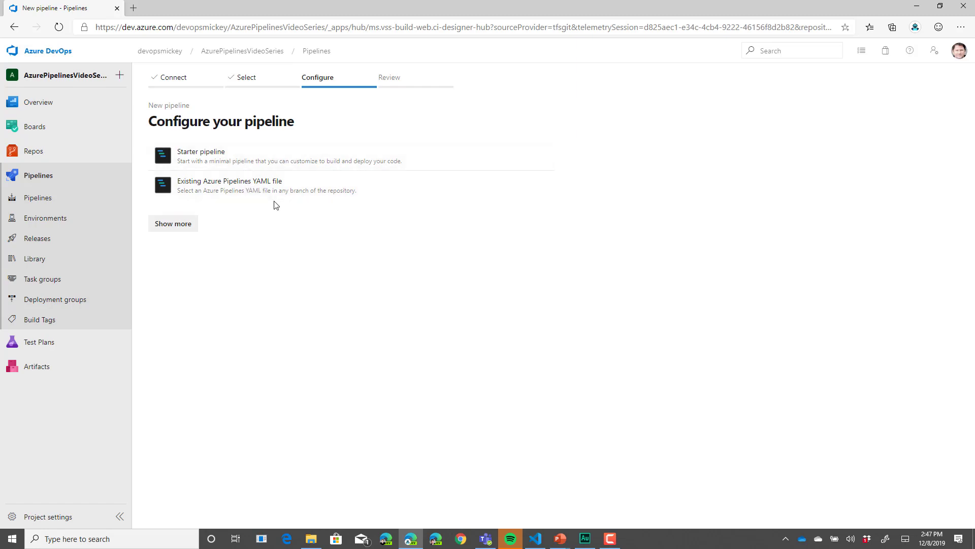
{"action": "mouse_move", "coordinate": [281, 254]}
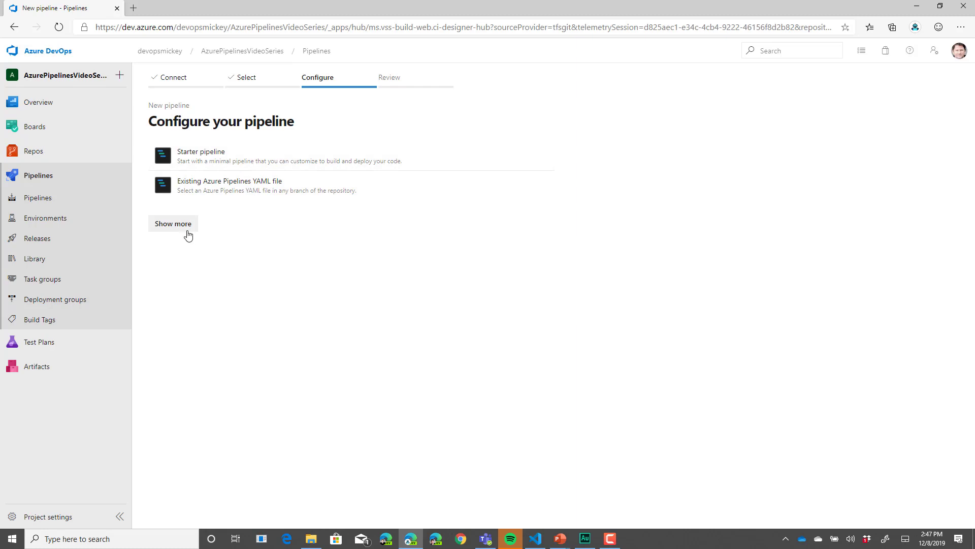
Expand the template list to show .NET Desktop, Android, ASP.NET and Docker options
{"action": "left_click", "coordinate": [173, 223]}
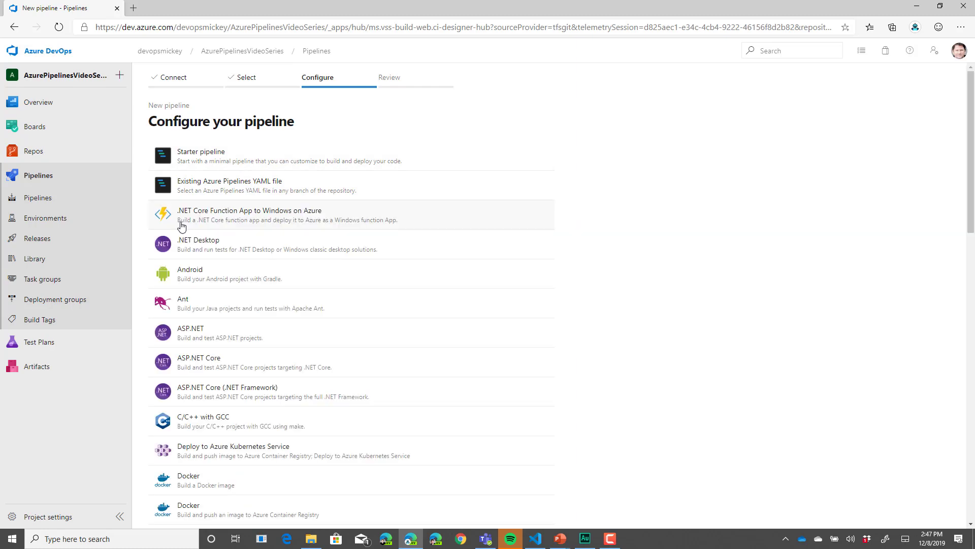
{"action": "mouse_move", "coordinate": [384, 234]}
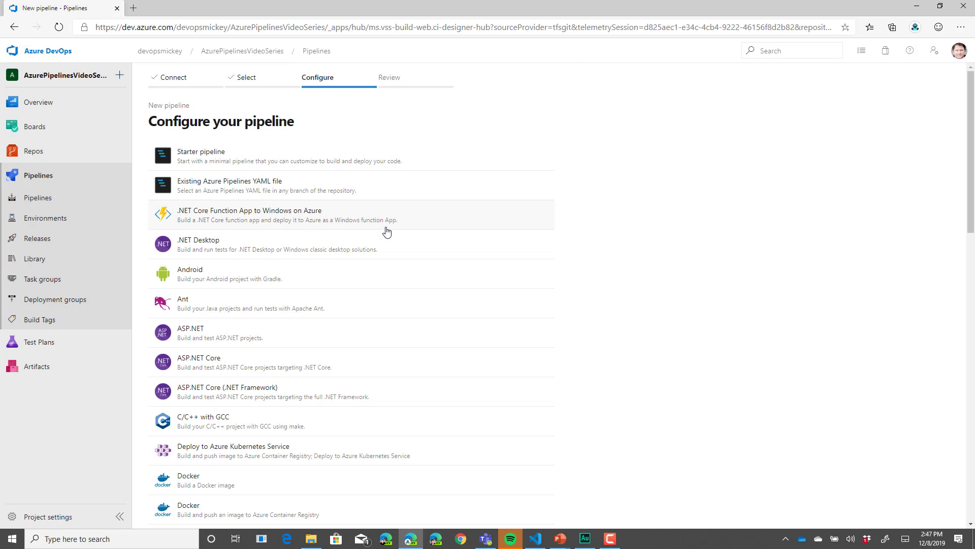
{"action": "mouse_move", "coordinate": [383, 244]}
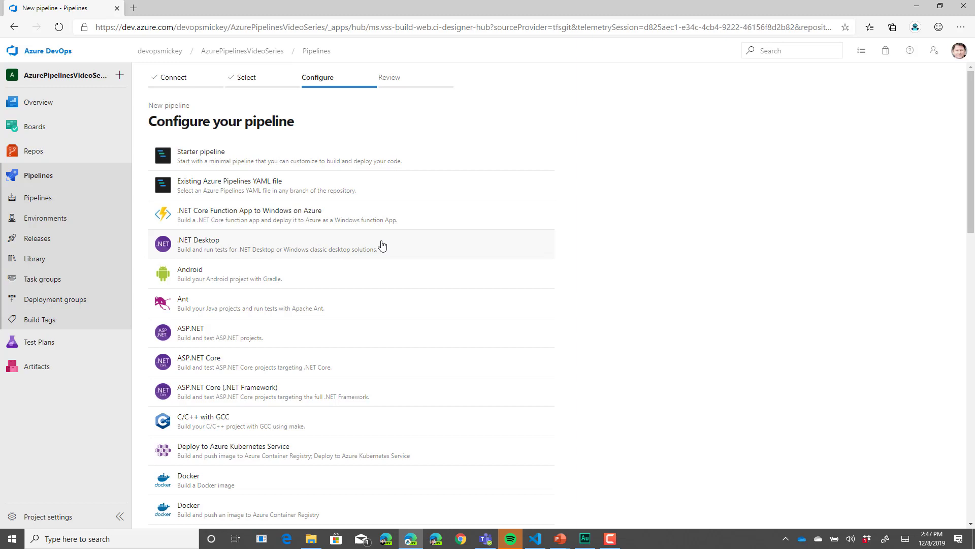
{"action": "mouse_move", "coordinate": [558, 233]}
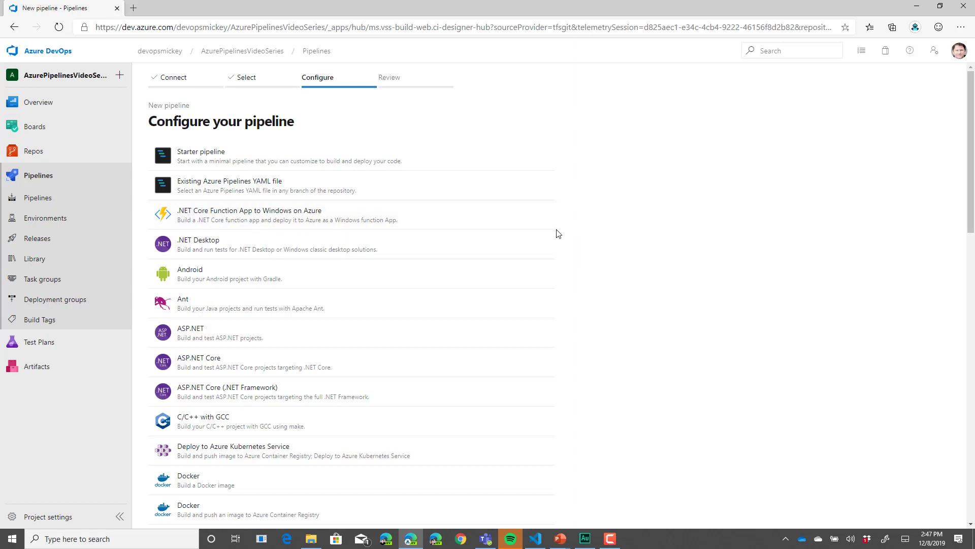
{"action": "mouse_move", "coordinate": [565, 235]}
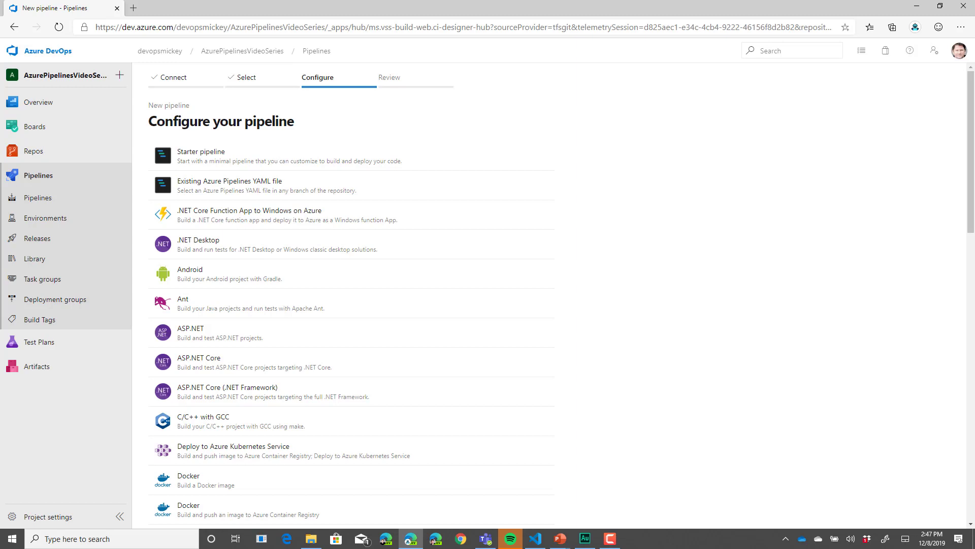
{"action": "mouse_move", "coordinate": [683, 197]}
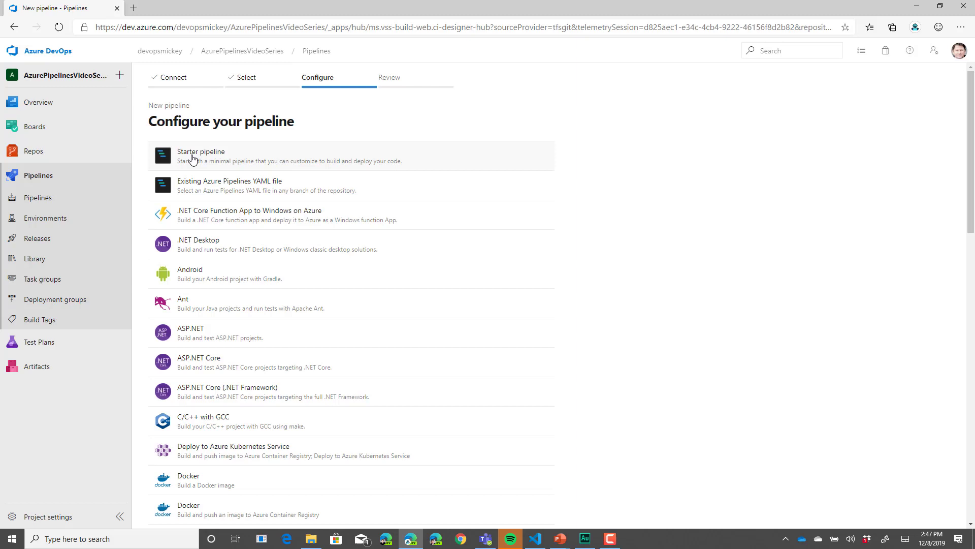
Choose the Starter pipeline template to review its default azure-pipelines.yml
{"action": "left_click", "coordinate": [201, 156]}
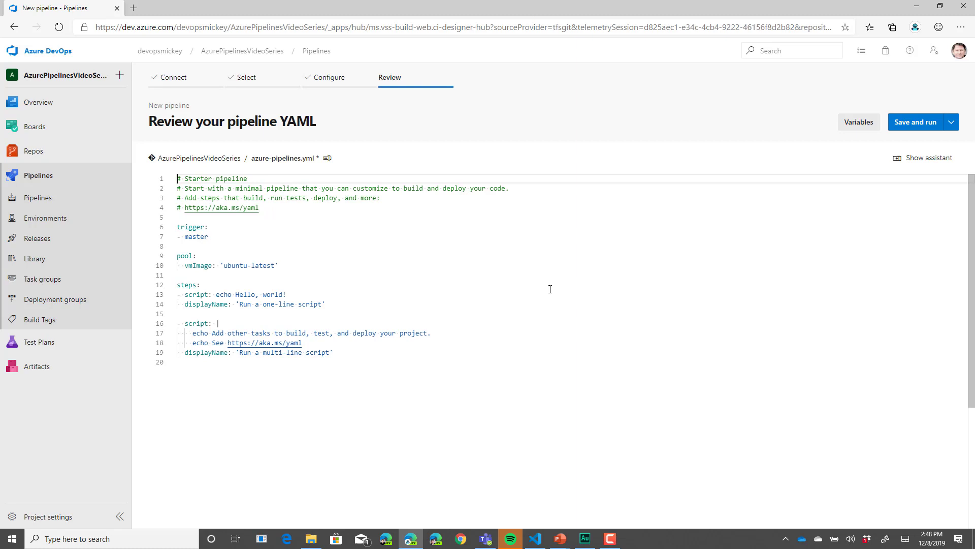
{"action": "mouse_move", "coordinate": [269, 167]}
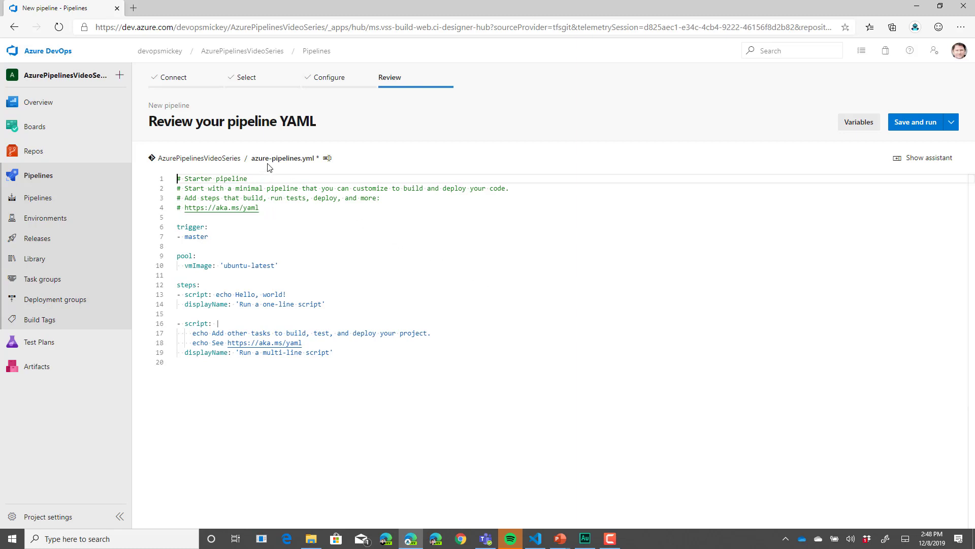
Rename azure-pipelines.yml to my_yaml_pipeline.yml
{"action": "left_click", "coordinate": [283, 158]}
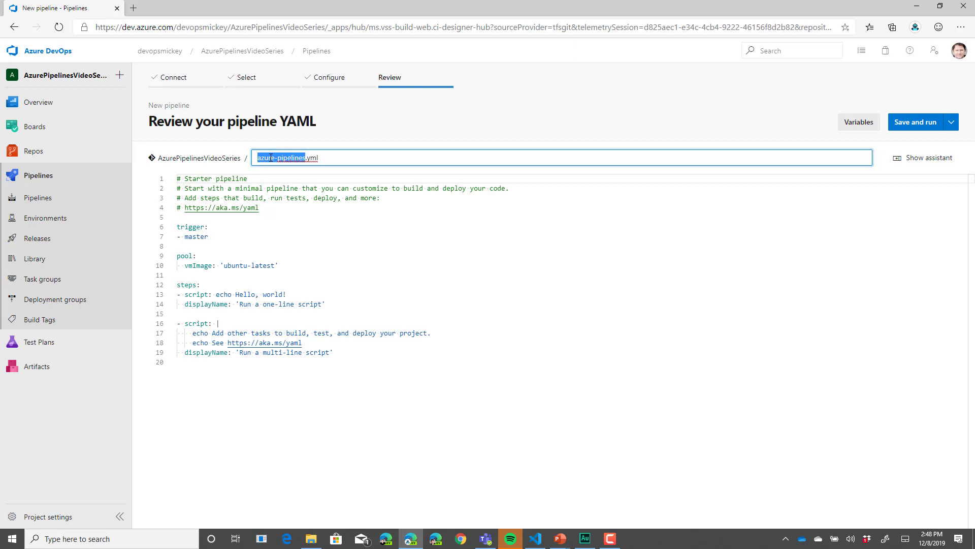
{"action": "type", "text": "my.yaml.yml"}
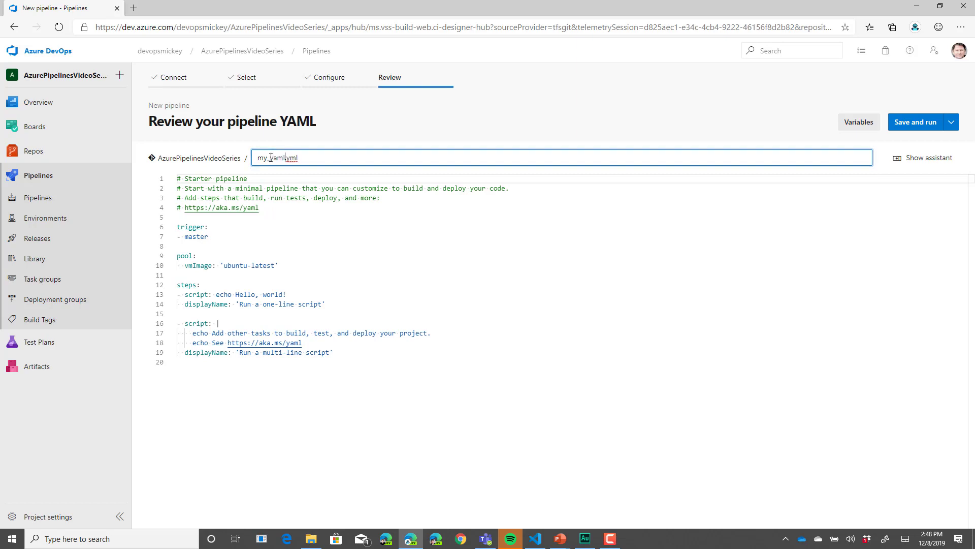
{"action": "type", "text": "_pipeline"}
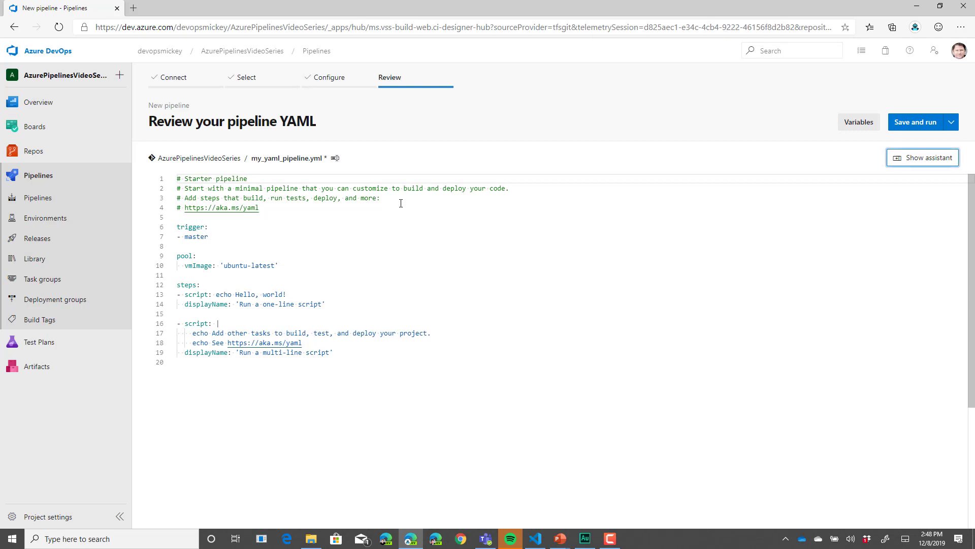
{"action": "mouse_move", "coordinate": [344, 249]}
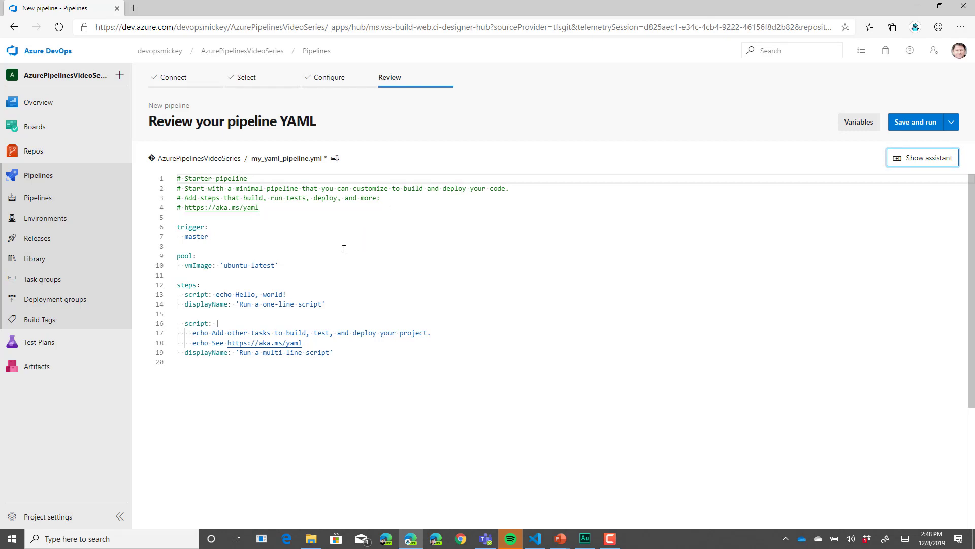
{"action": "mouse_move", "coordinate": [332, 252]}
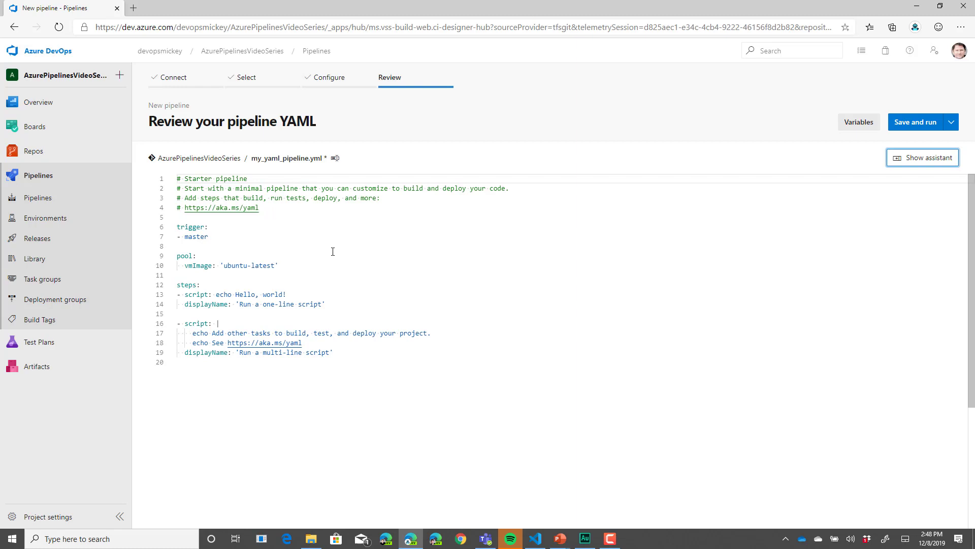
Replace the '- master' trigger entry so the YAML reads 'trigger: none'
{"action": "double_click", "coordinate": [197, 236]}
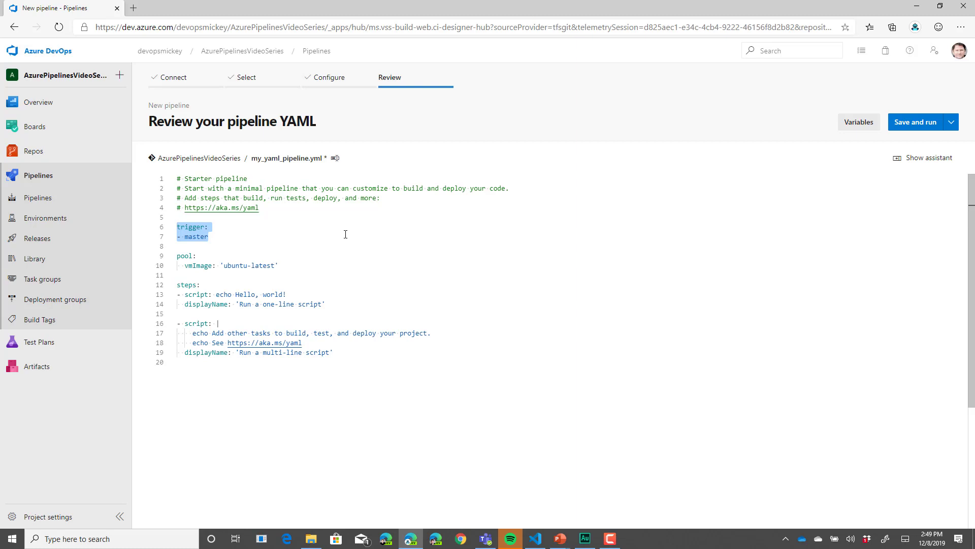
{"action": "left_click", "coordinate": [207, 236]}
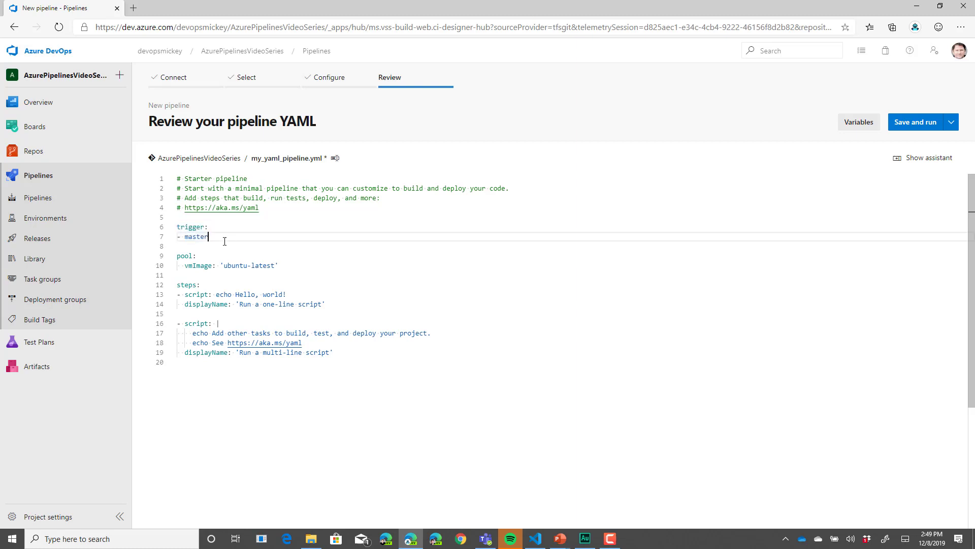
{"action": "key", "text": "BackSpace"}
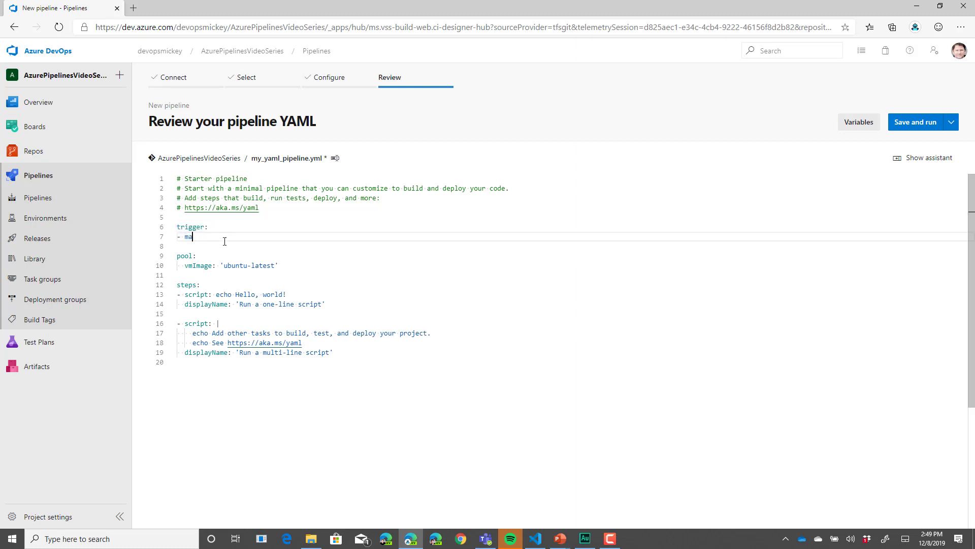
{"action": "key", "text": "Backspace"}
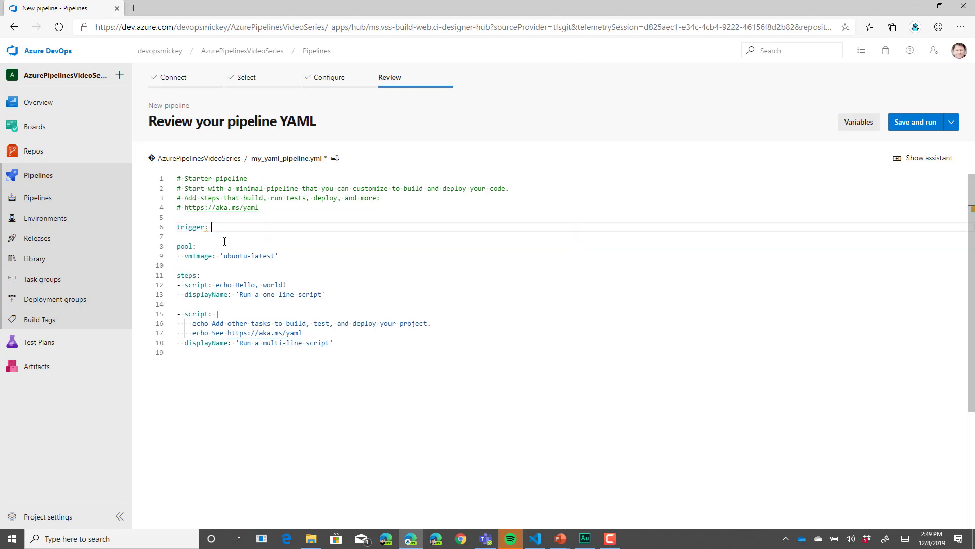
{"action": "type", "text": "none"}
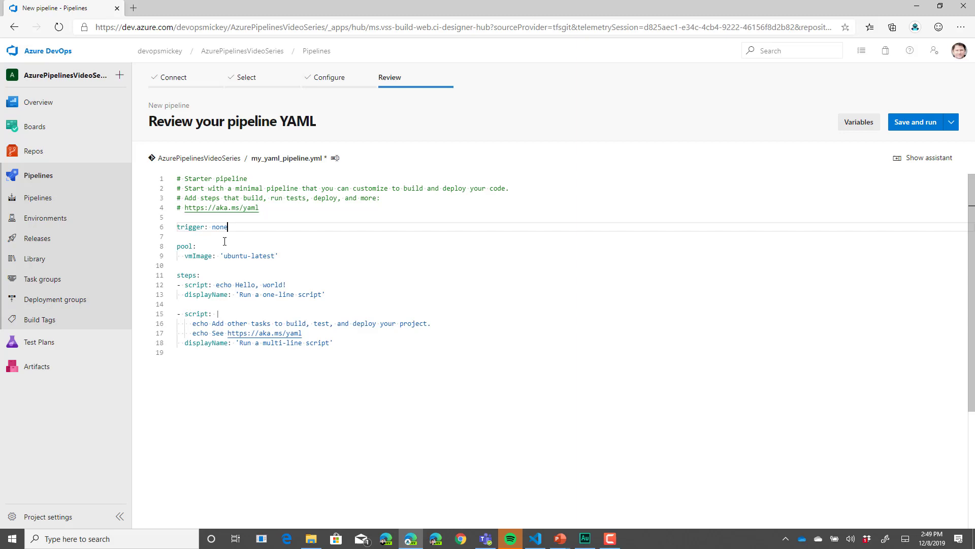
{"action": "mouse_move", "coordinate": [272, 257]}
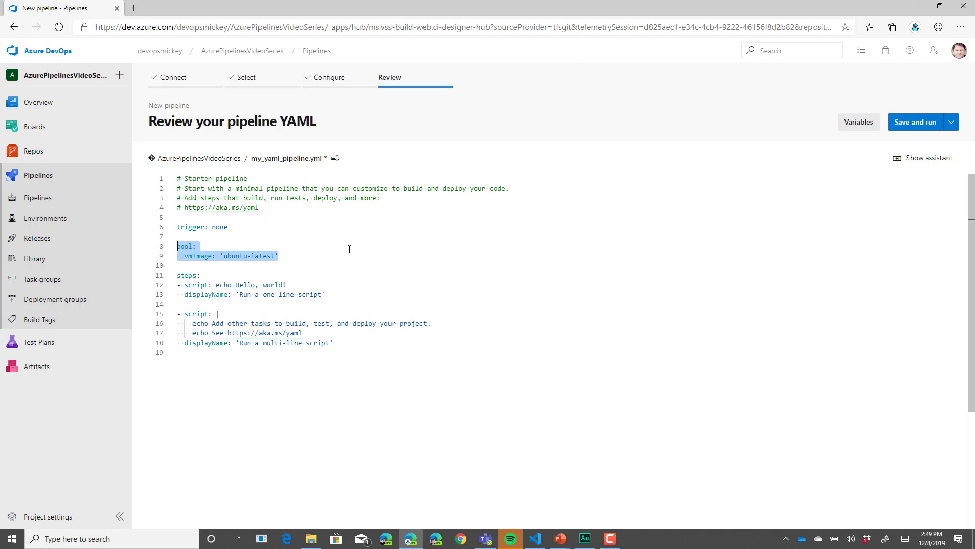
{"action": "mouse_move", "coordinate": [360, 241]}
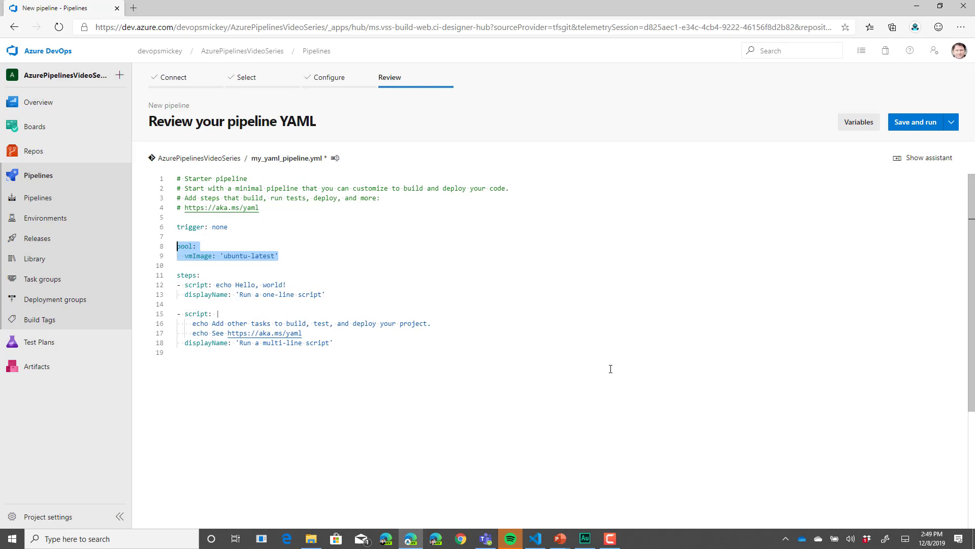
{"action": "mouse_move", "coordinate": [608, 344]}
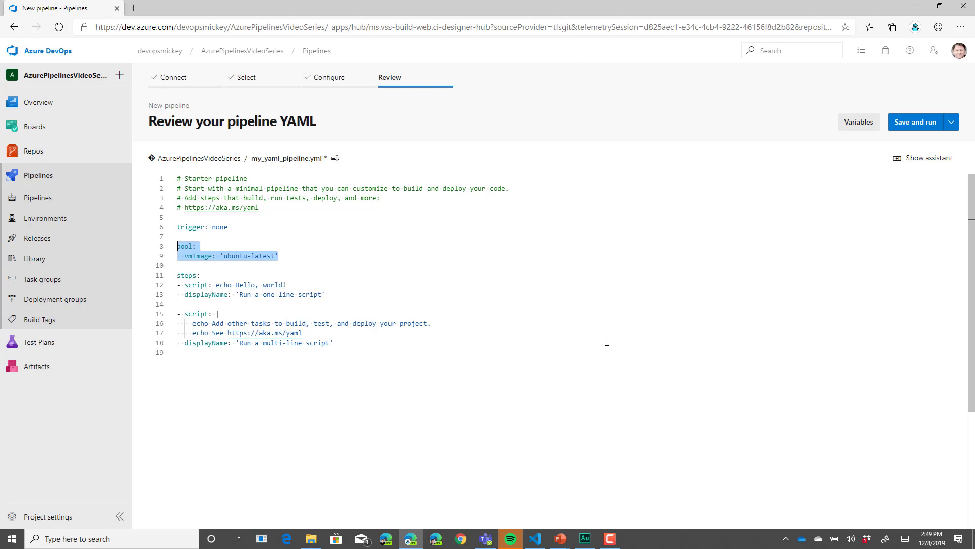
{"action": "mouse_move", "coordinate": [417, 359]}
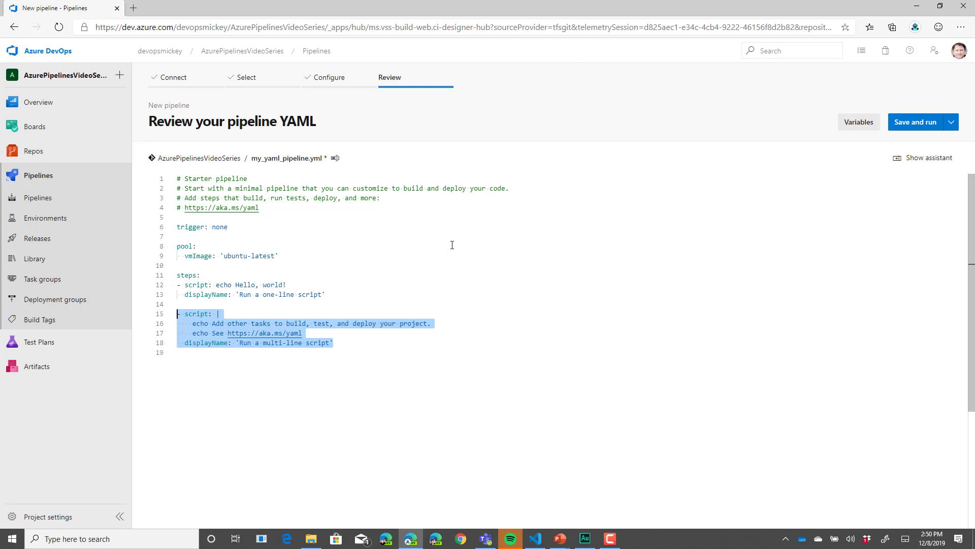
{"action": "mouse_move", "coordinate": [450, 260]}
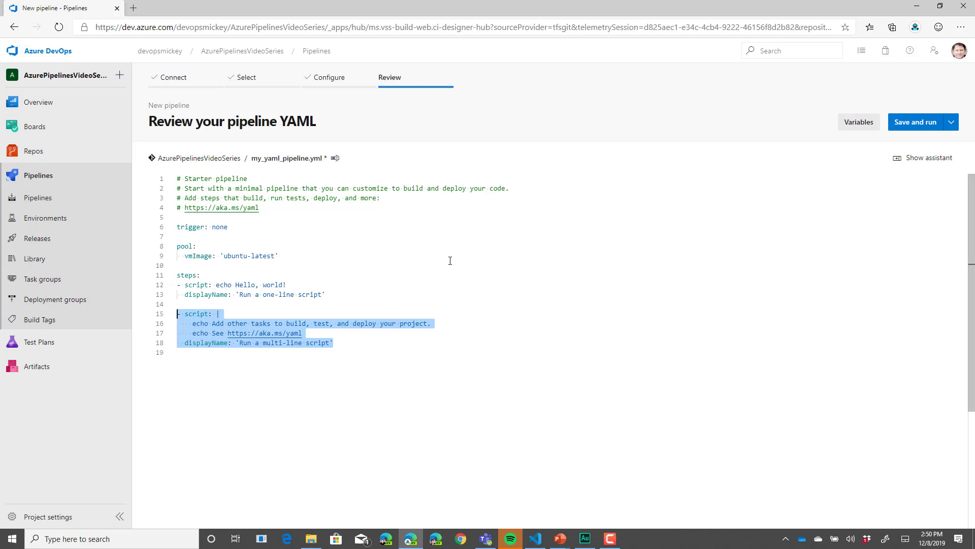
{"action": "mouse_move", "coordinate": [463, 271]}
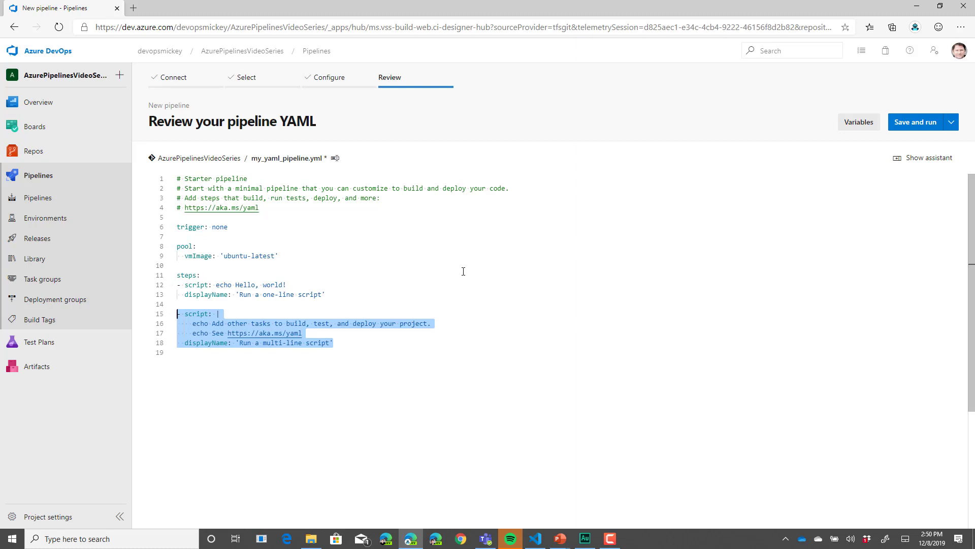
{"action": "mouse_move", "coordinate": [498, 275]}
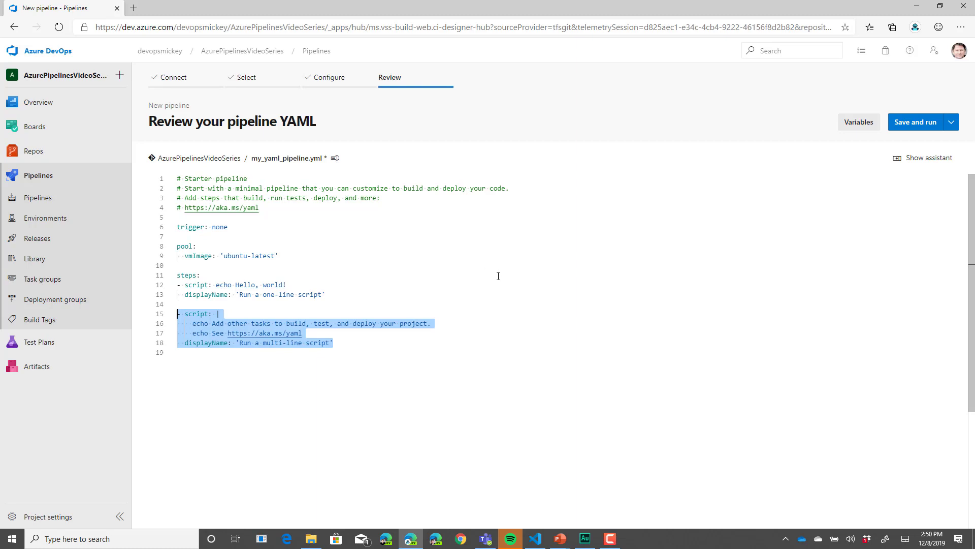
{"action": "mouse_move", "coordinate": [500, 278]}
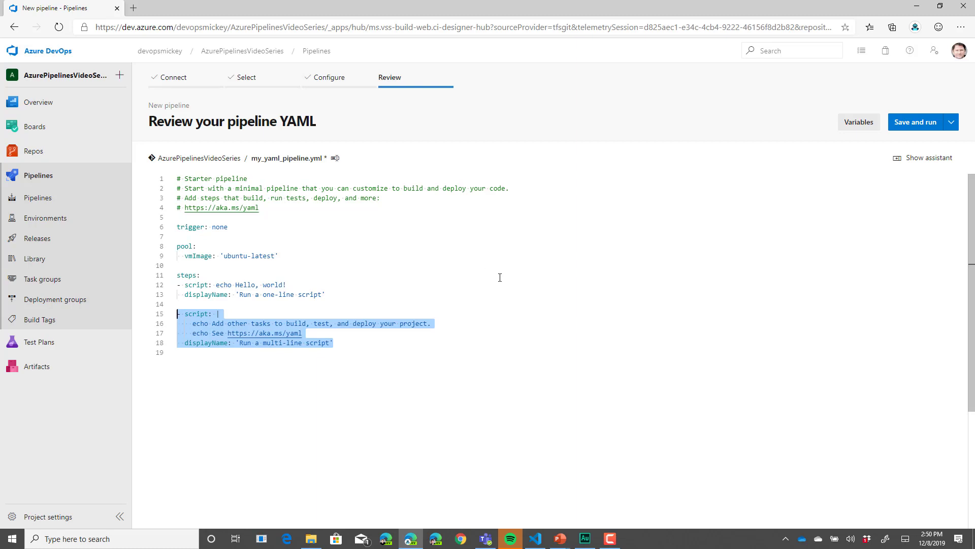
{"action": "mouse_move", "coordinate": [787, 162]}
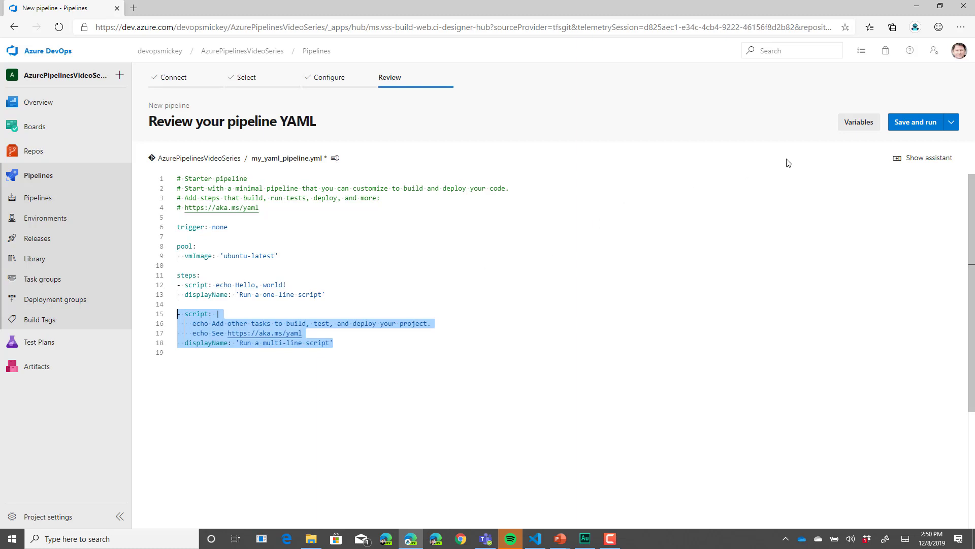
{"action": "mouse_move", "coordinate": [951, 126]}
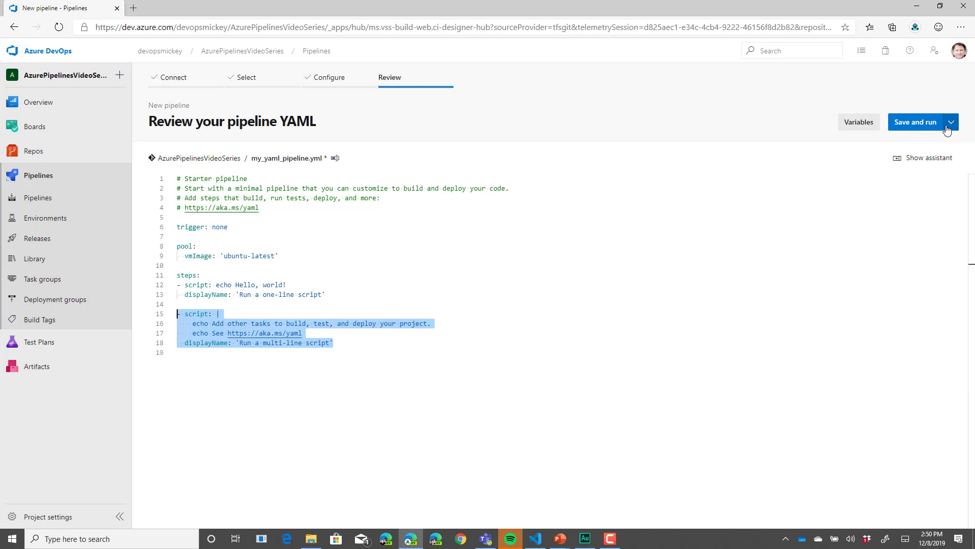
{"action": "mouse_move", "coordinate": [936, 130]}
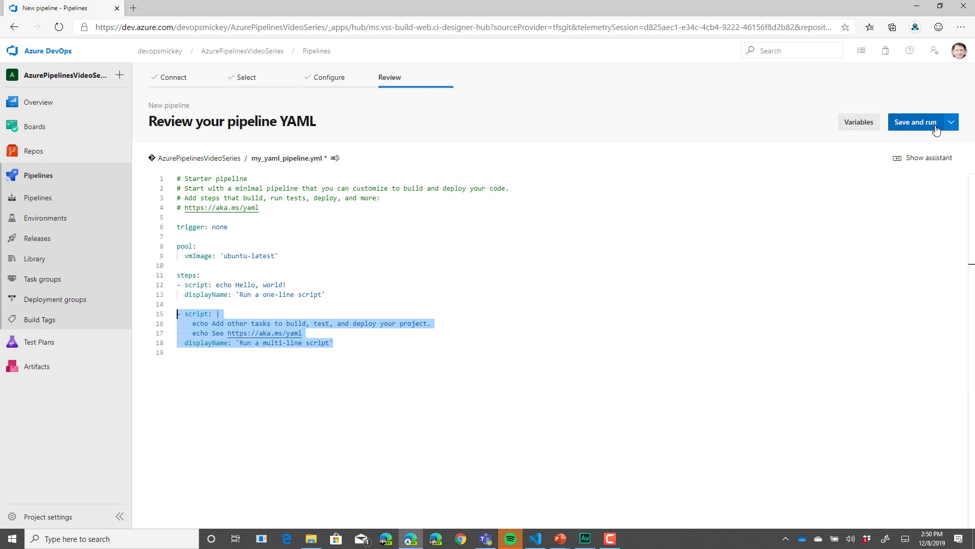
{"action": "mouse_move", "coordinate": [947, 133]}
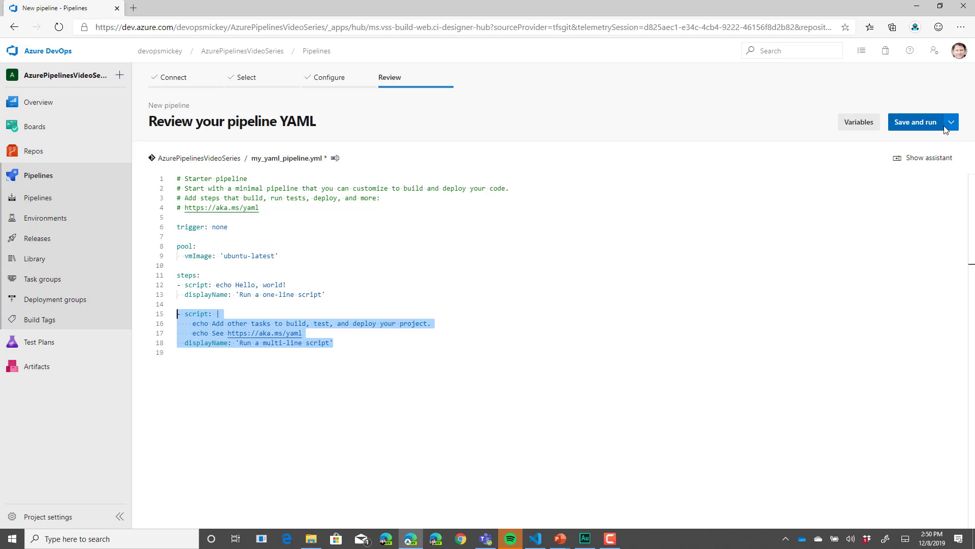
Commit to master with message 'Initial Creation Of YAML Build' and run the pipeline
{"action": "left_click", "coordinate": [956, 122]}
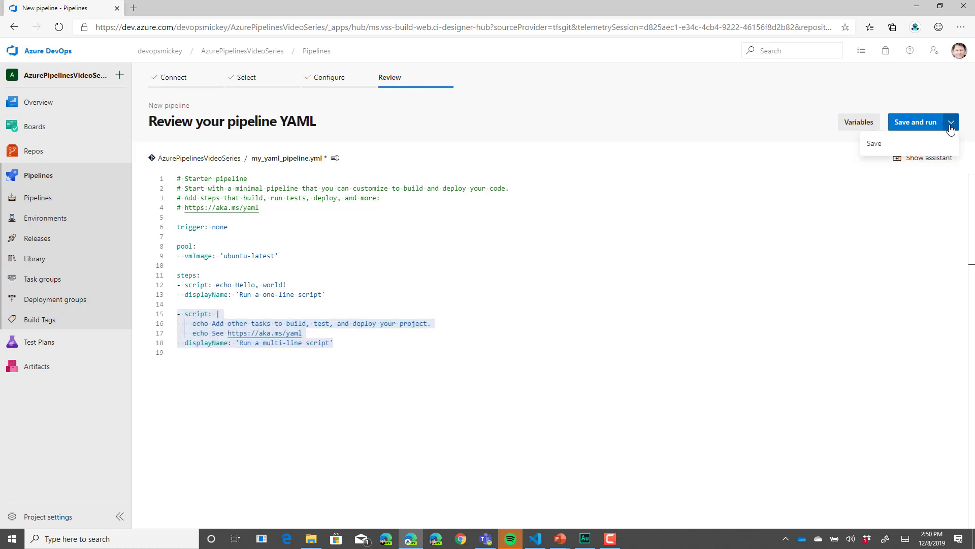
{"action": "mouse_move", "coordinate": [920, 131]}
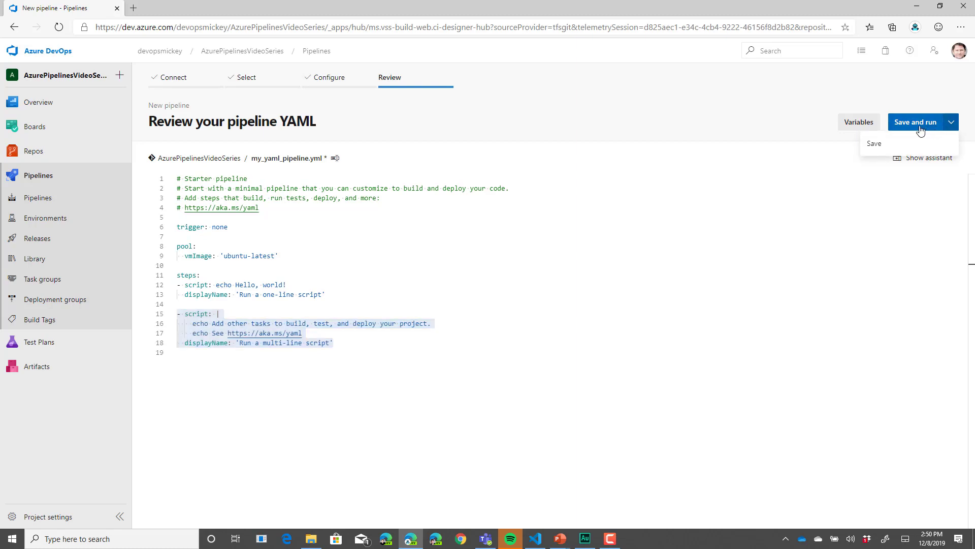
{"action": "left_click", "coordinate": [922, 122]}
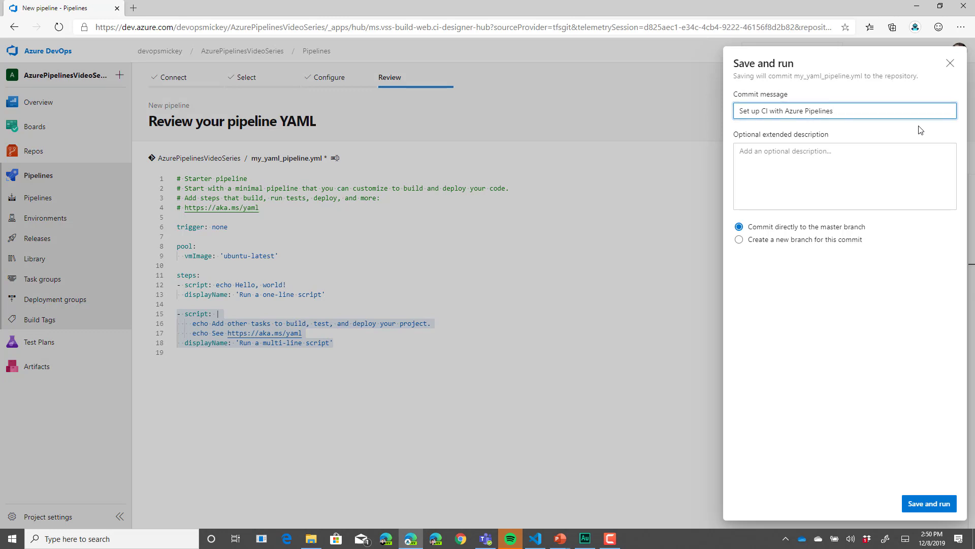
{"action": "mouse_move", "coordinate": [912, 142]}
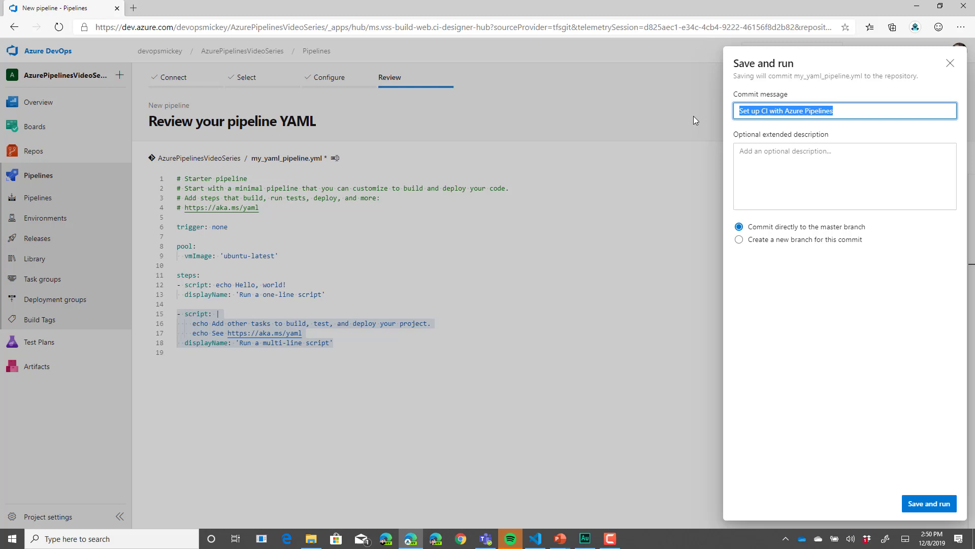
{"action": "type", "text": "Initial Creation Of"}
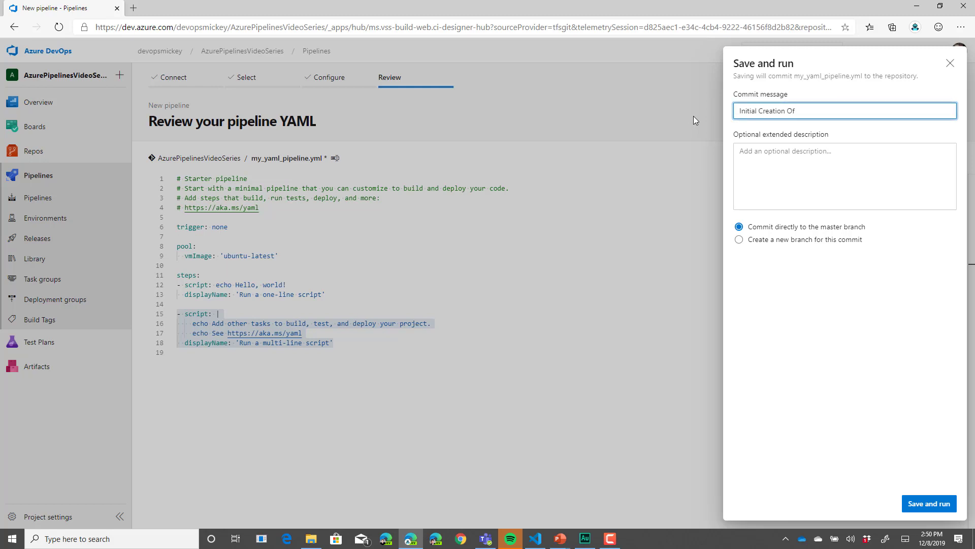
{"action": "type", "text": "YAML Build"}
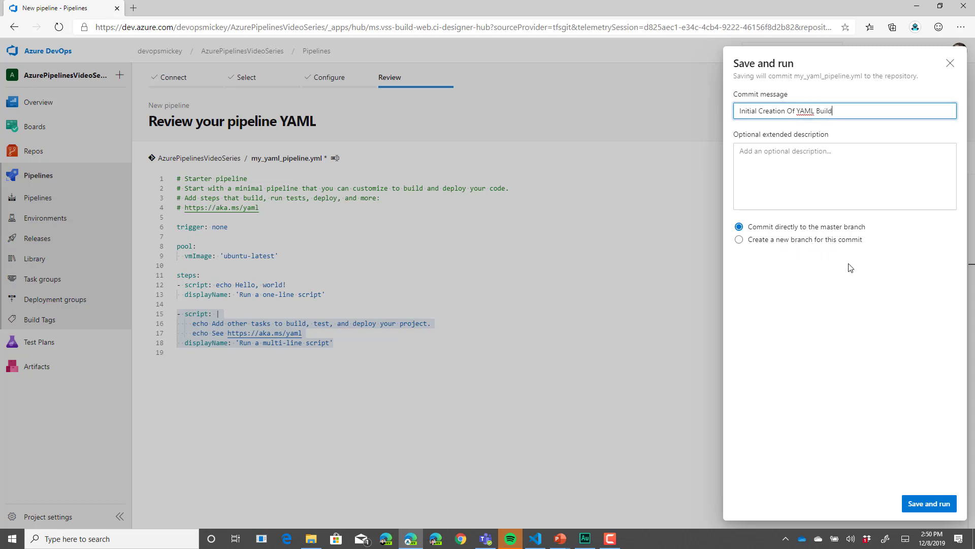
{"action": "mouse_move", "coordinate": [887, 251]}
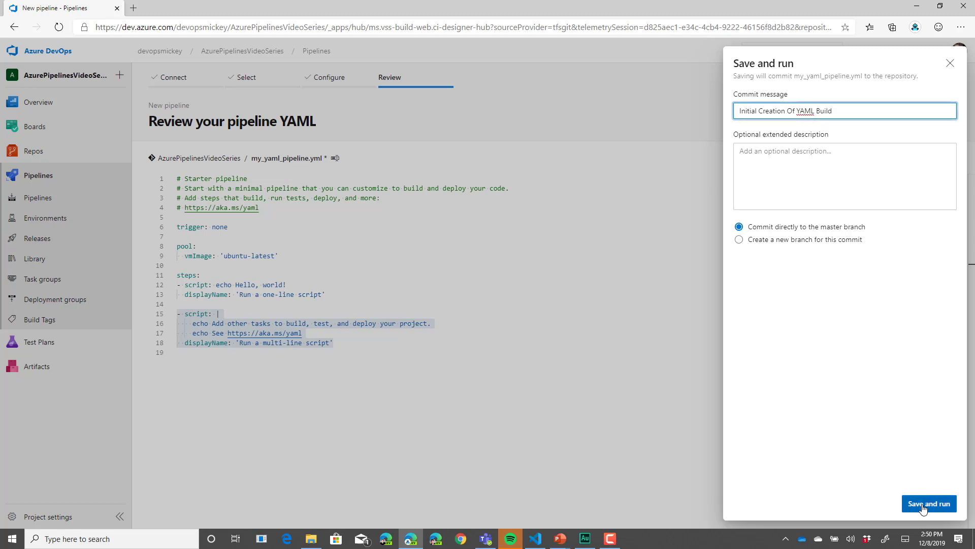
{"action": "left_click", "coordinate": [929, 504]}
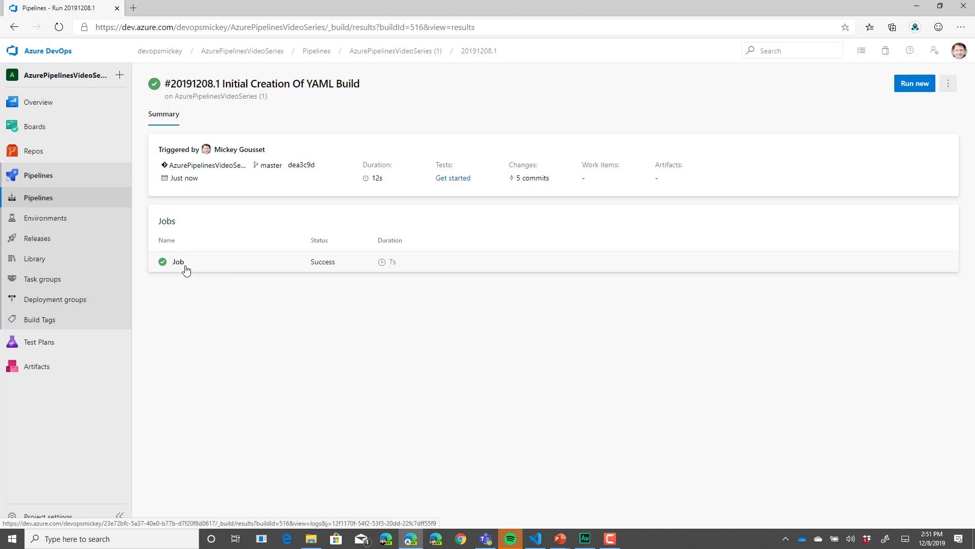
{"action": "mouse_move", "coordinate": [184, 266]}
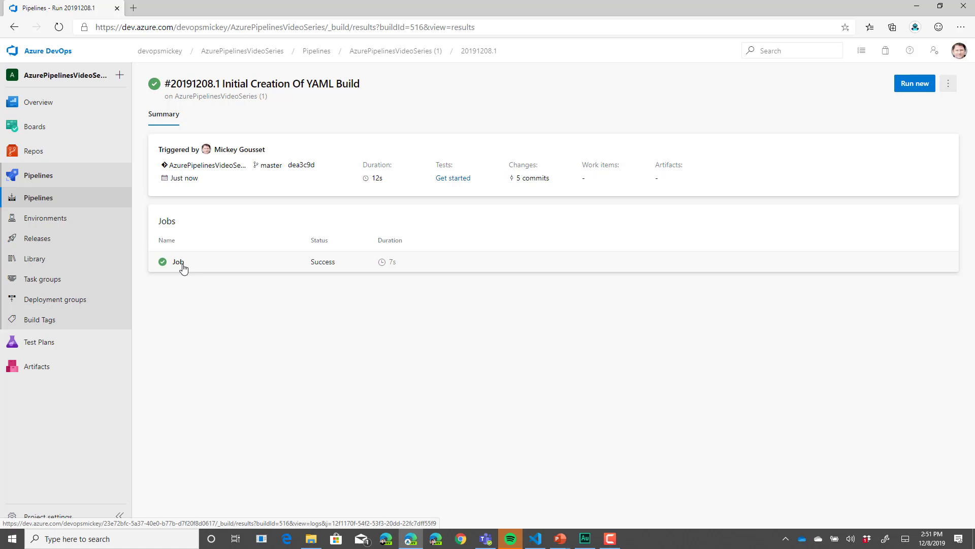
Open the Job entry's logs for run #20191208.1
{"action": "left_click", "coordinate": [179, 262]}
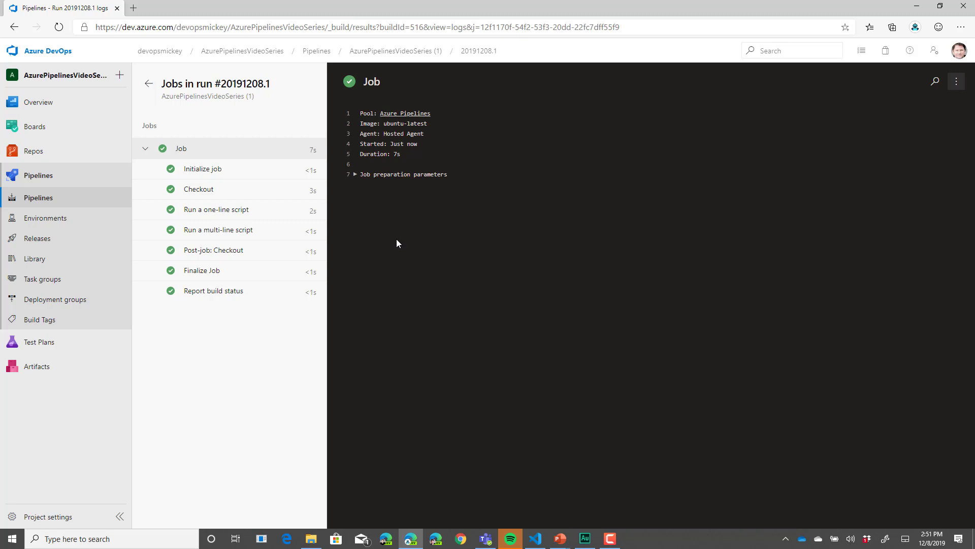
{"action": "mouse_move", "coordinate": [225, 200]}
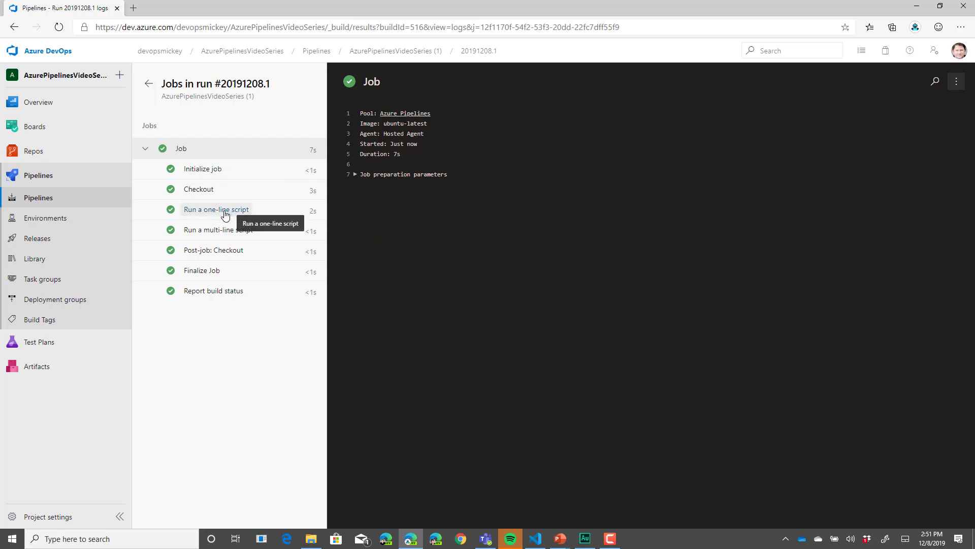
View the 'Run a one-line script' and 'Run a multi-line script' step outputs
{"action": "left_click", "coordinate": [216, 209]}
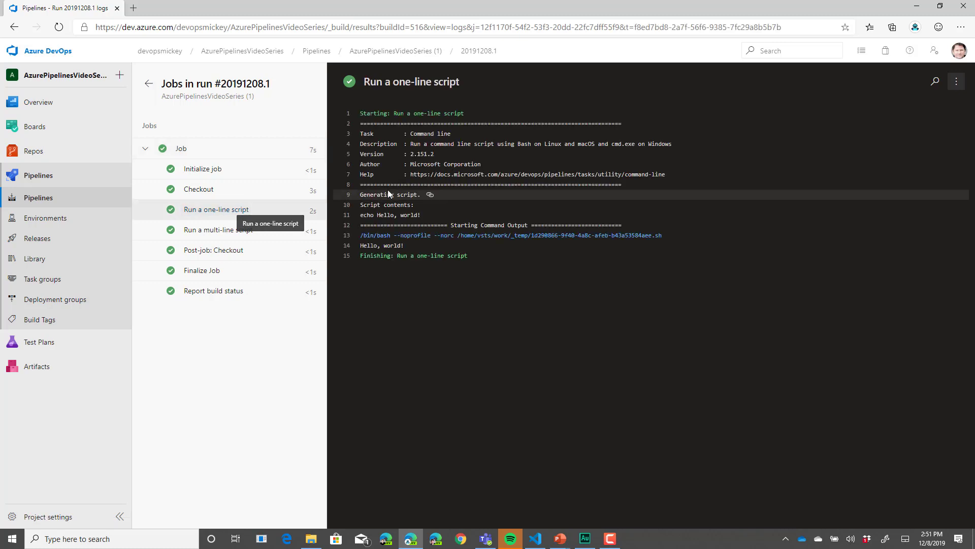
{"action": "mouse_move", "coordinate": [422, 218]}
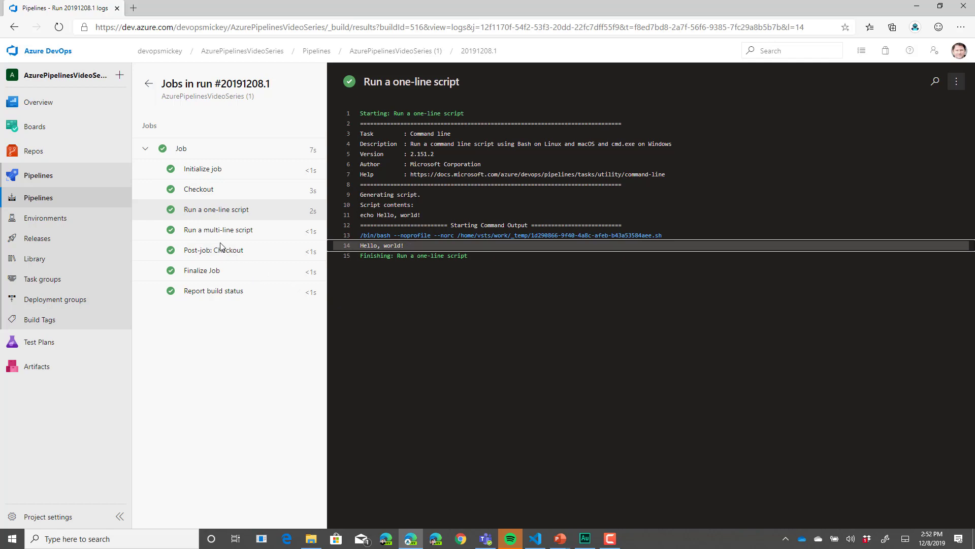
{"action": "left_click", "coordinate": [218, 229]}
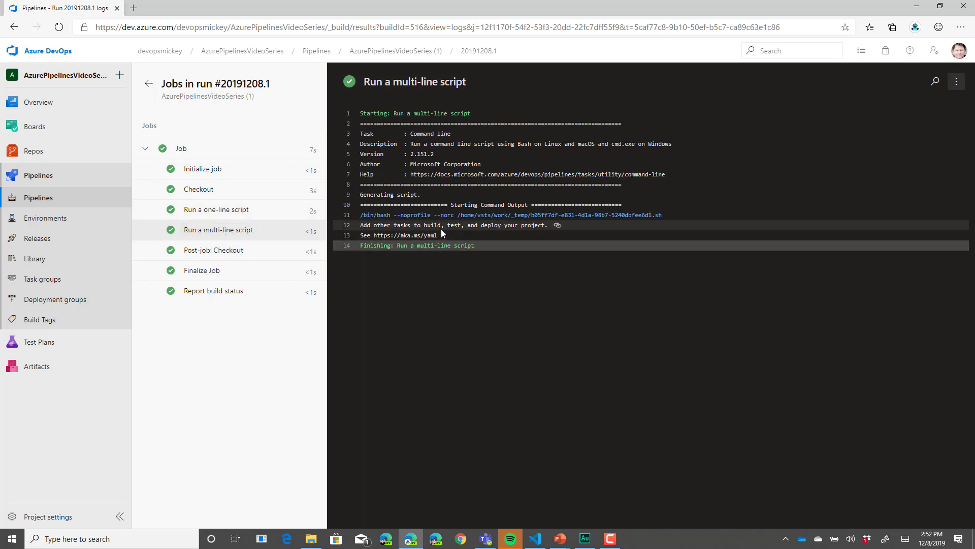
{"action": "mouse_move", "coordinate": [458, 239]}
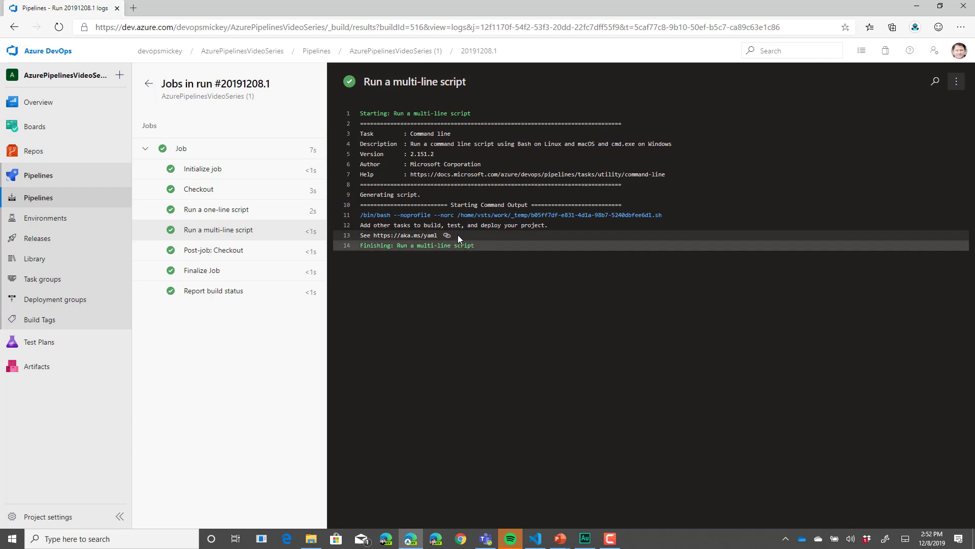